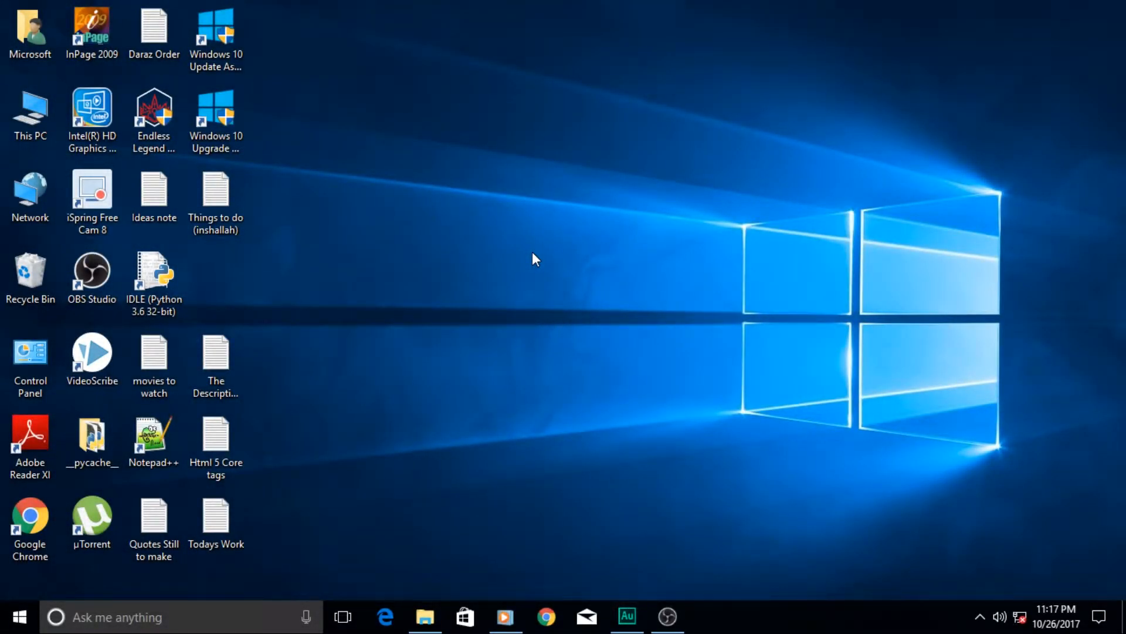
Switch to the open Adobe Audition session from the taskbar.
left_click(626, 616)
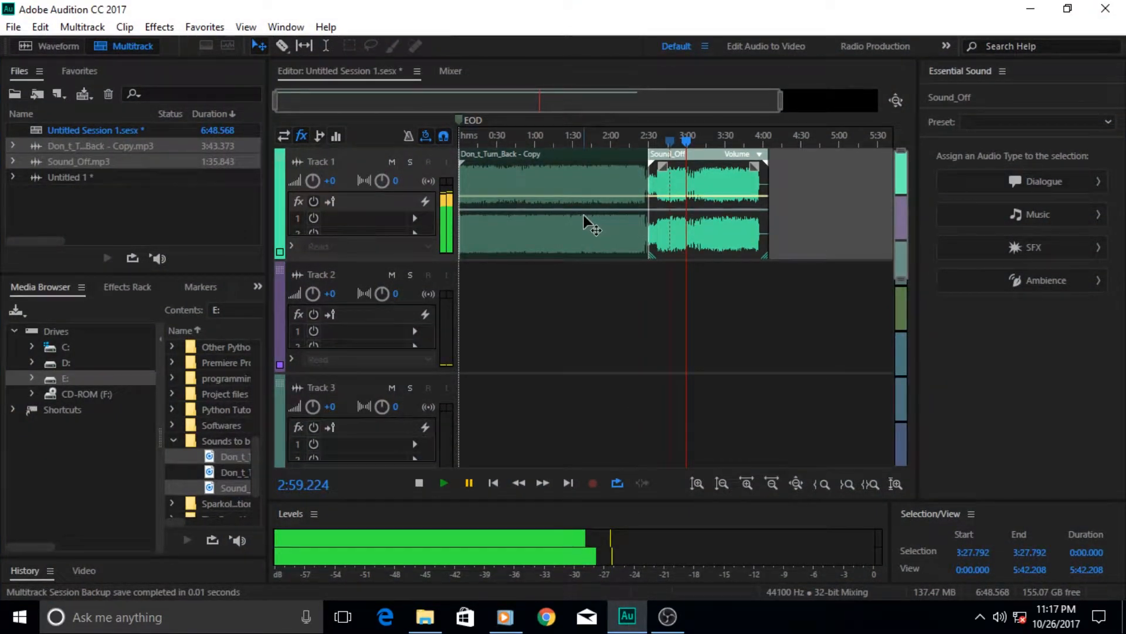
mouse_move(539, 288)
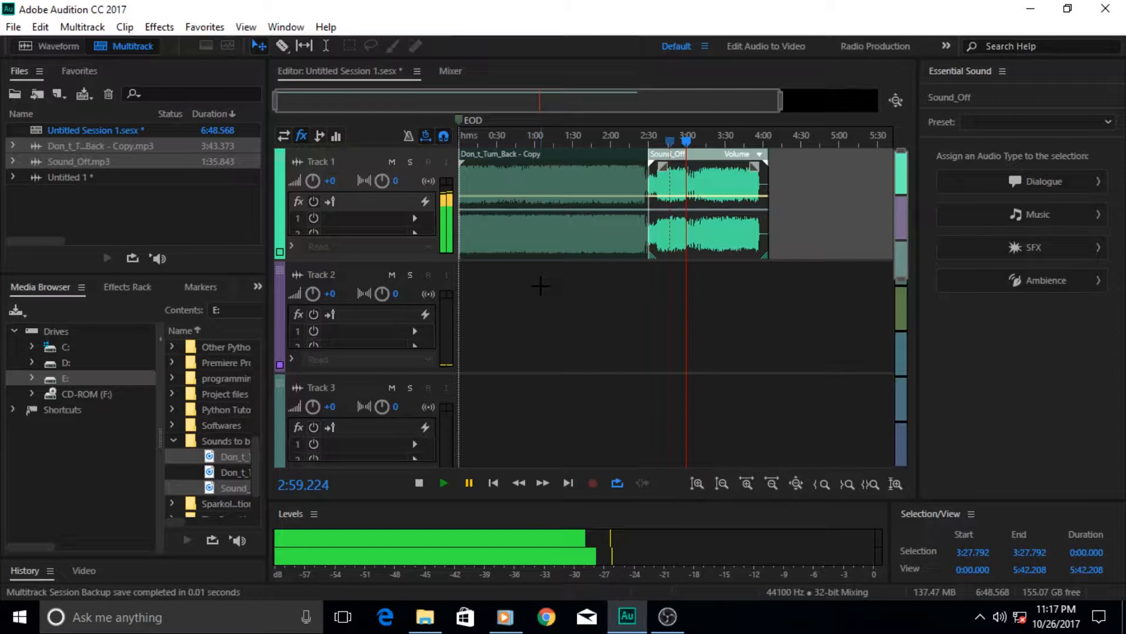
mouse_move(684, 336)
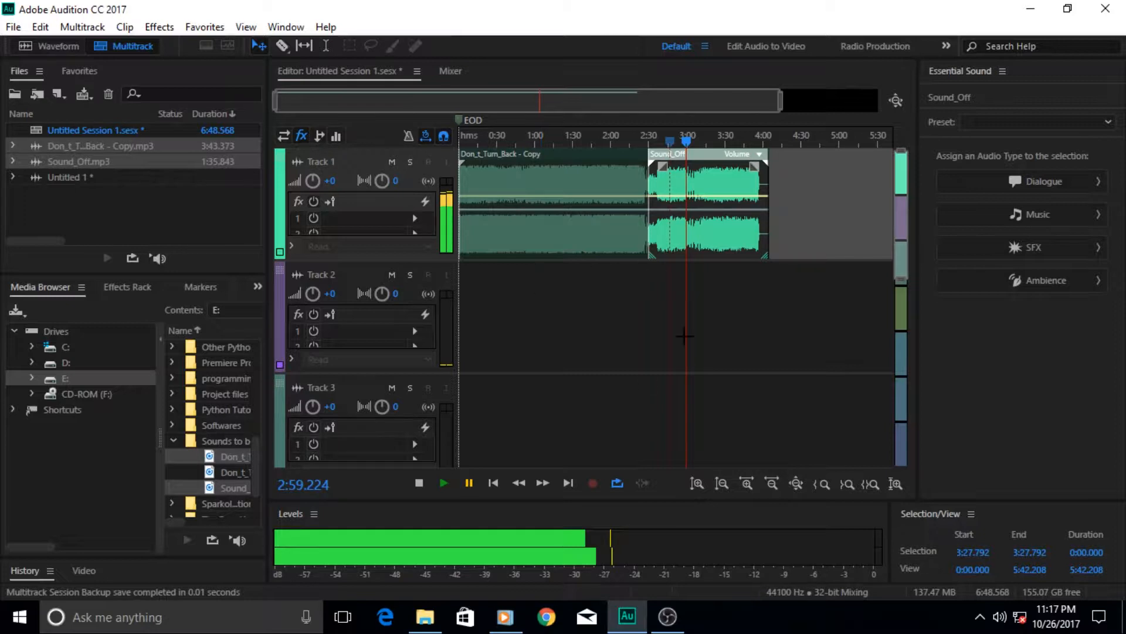
mouse_move(633, 330)
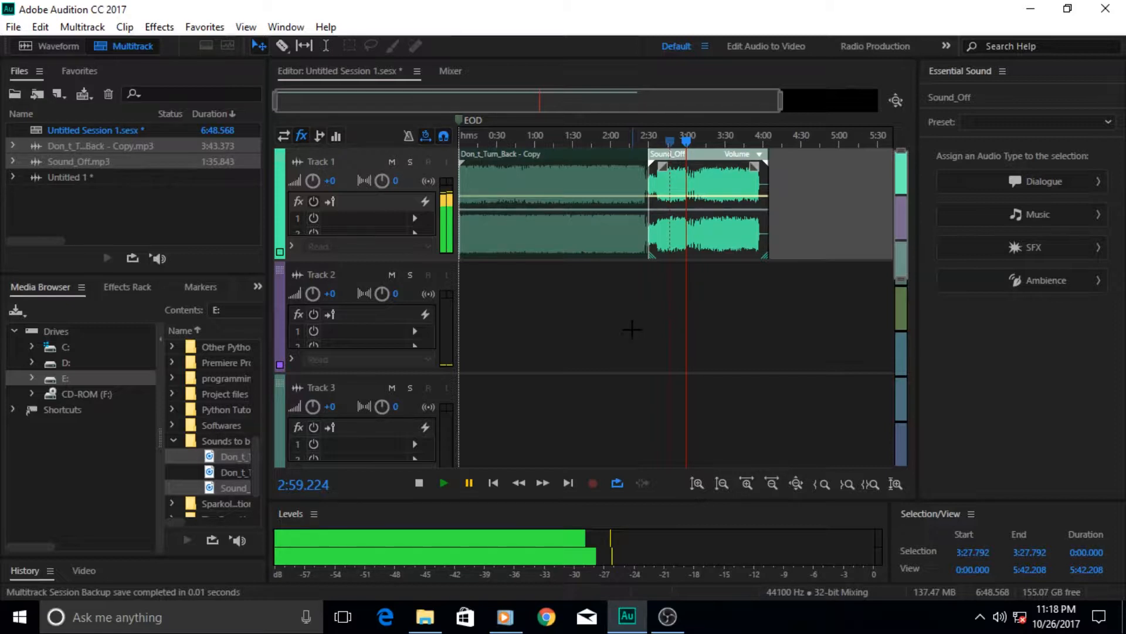
mouse_move(644, 318)
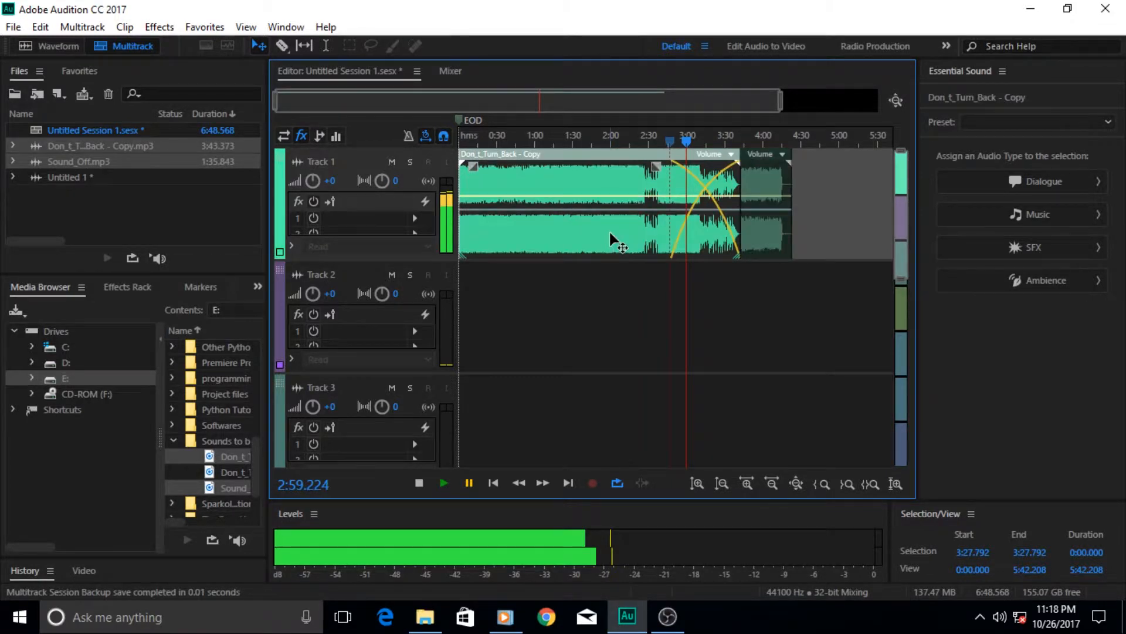
Set the Sound_Off clip's colour to cyan in its Basic Settings properties.
right_click(729, 215)
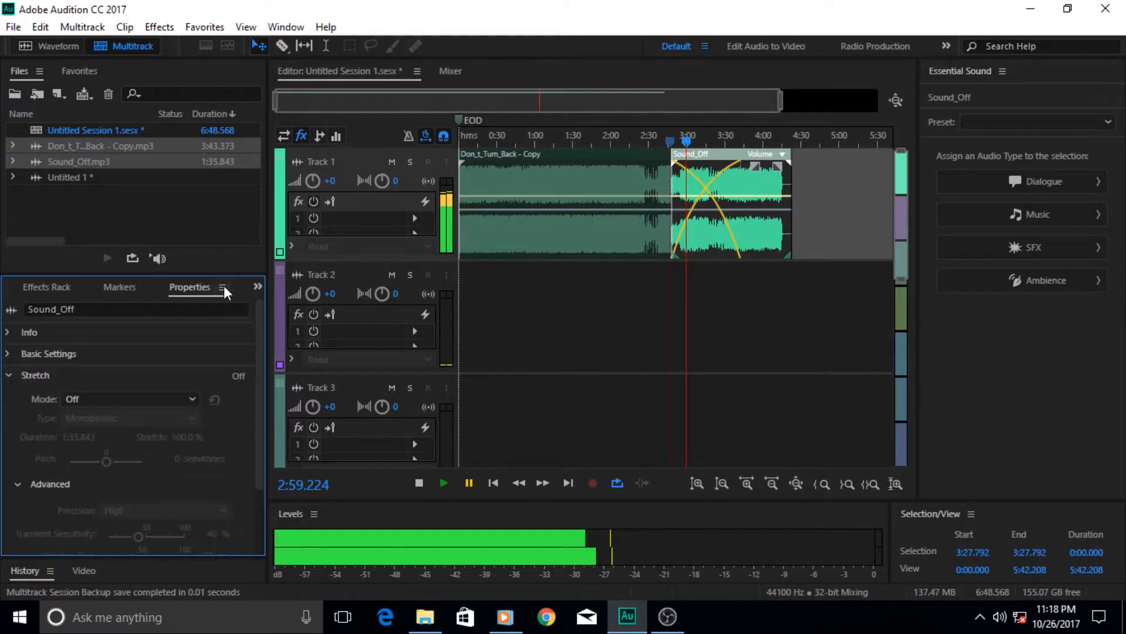
left_click(7, 375)
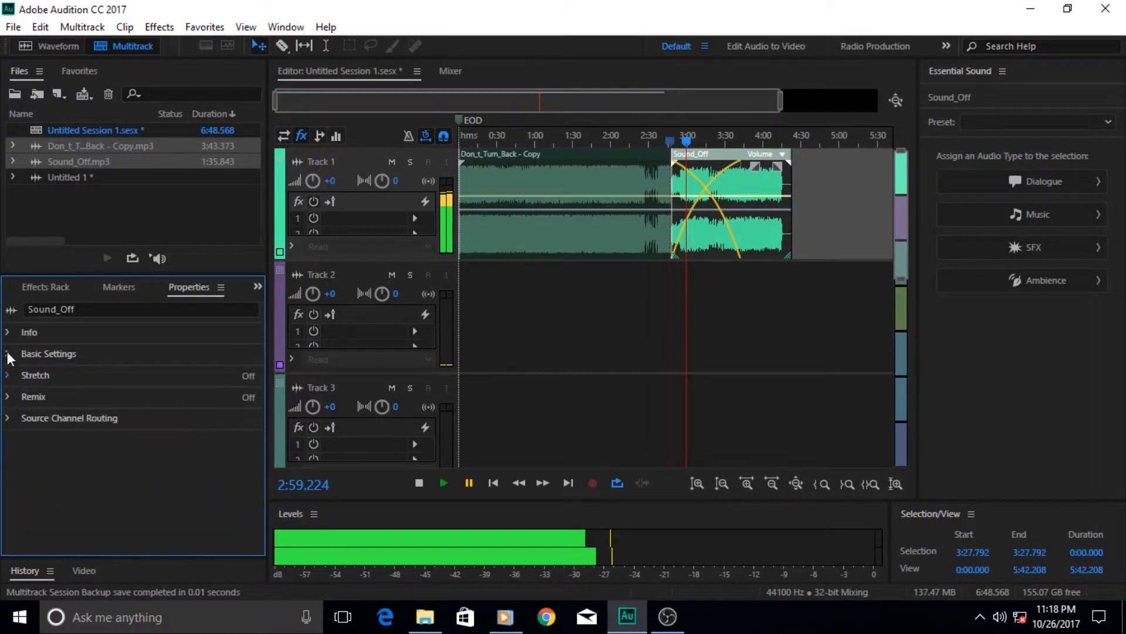
left_click(65, 392)
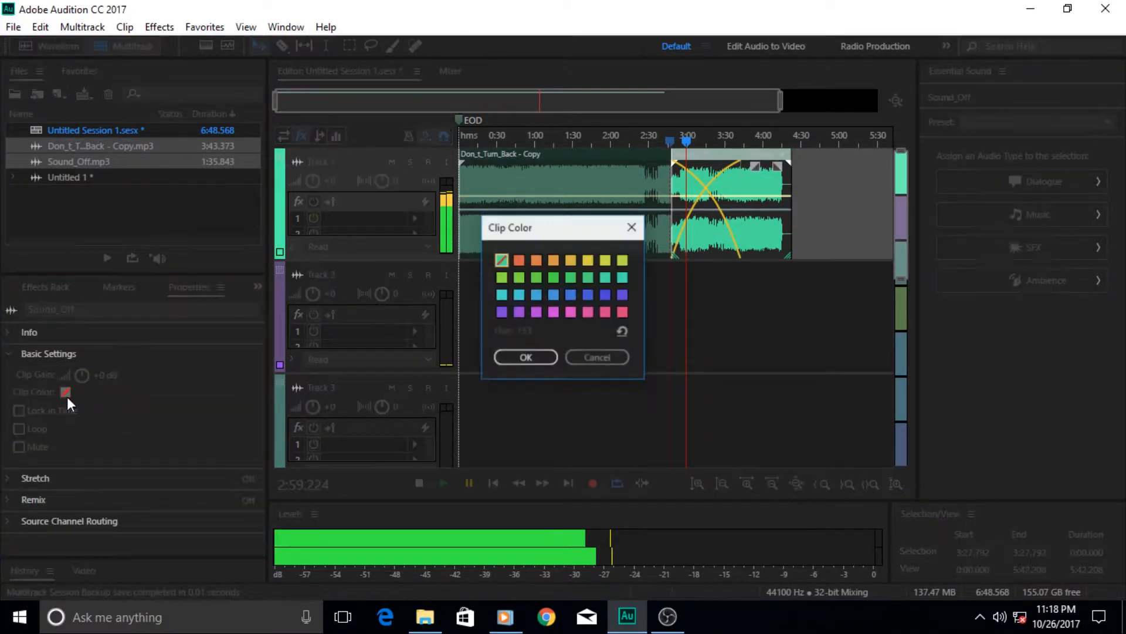
mouse_move(542, 301)
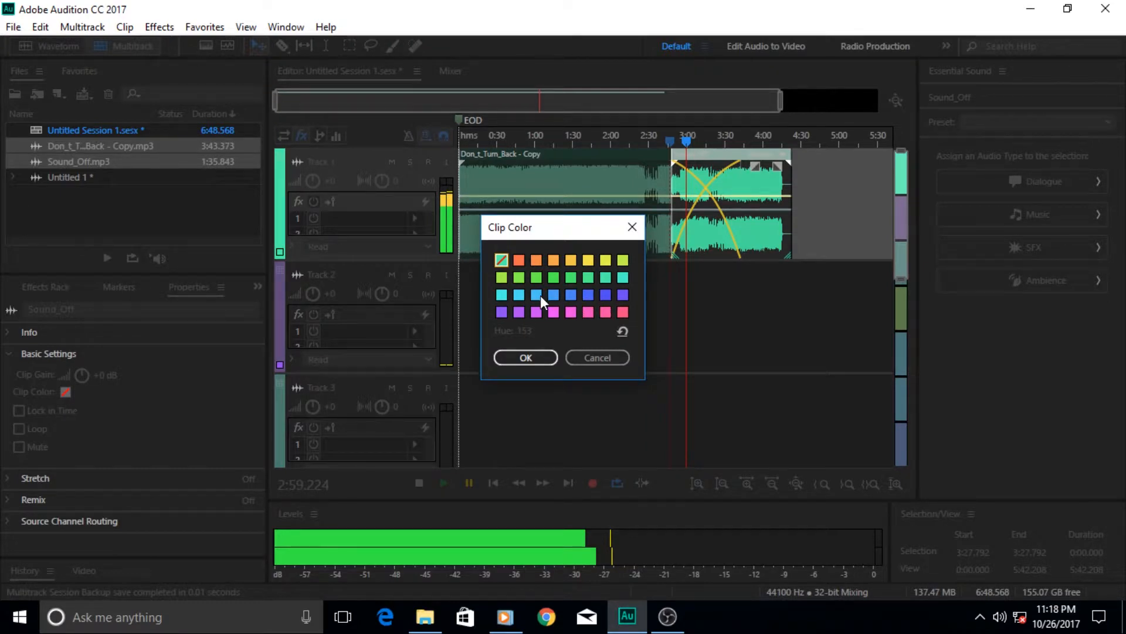
left_click(553, 295)
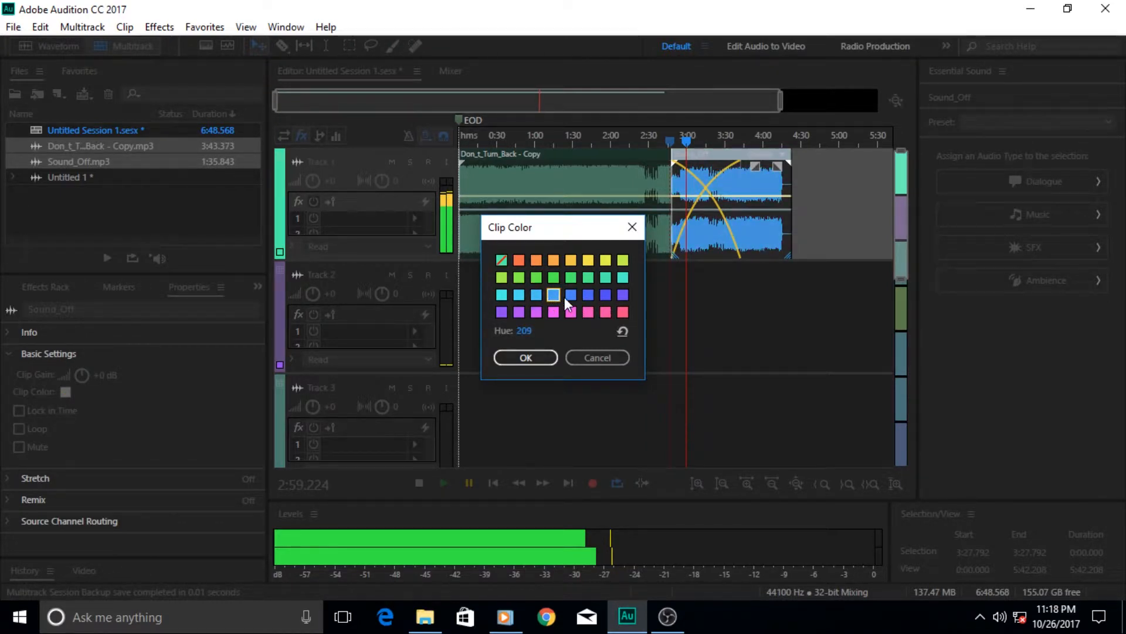
left_click(500, 294)
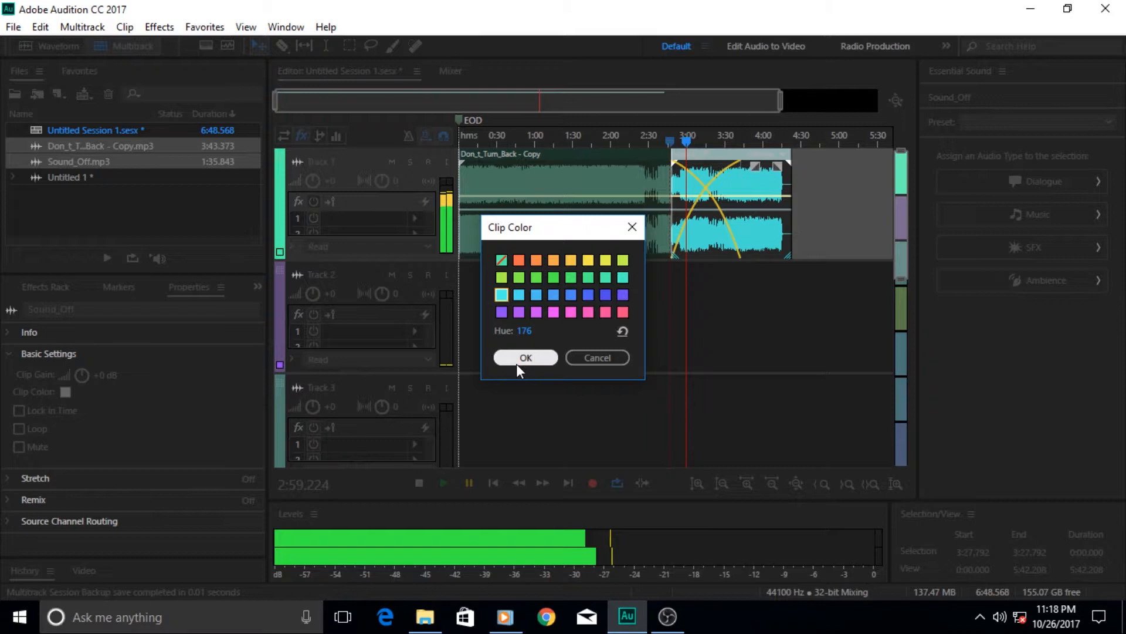
left_click(525, 357)
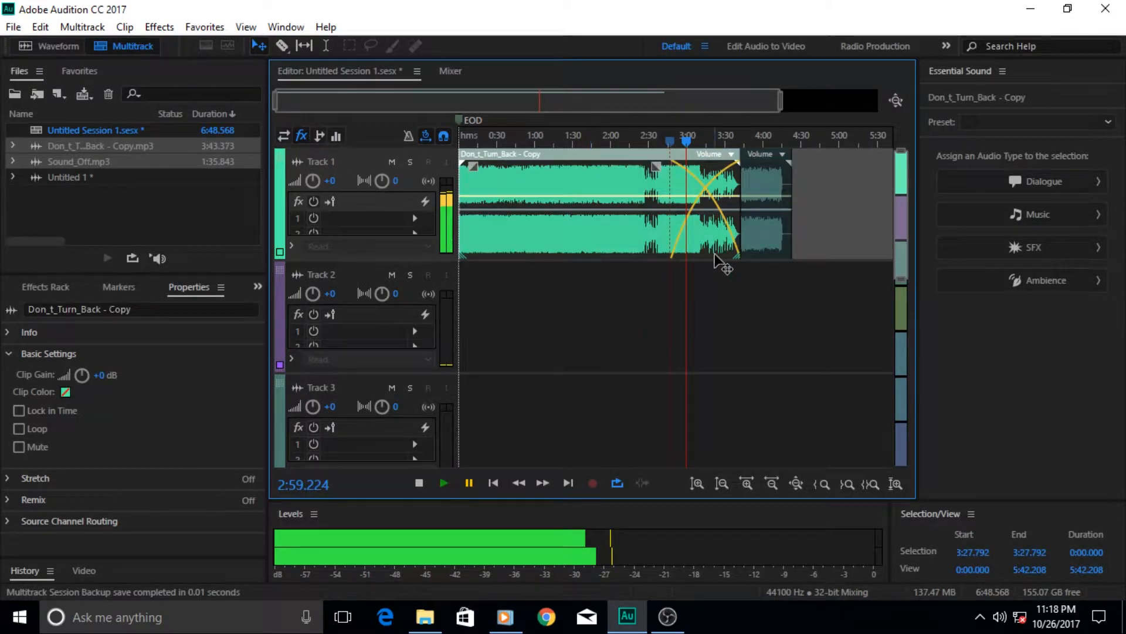
left_click(758, 186)
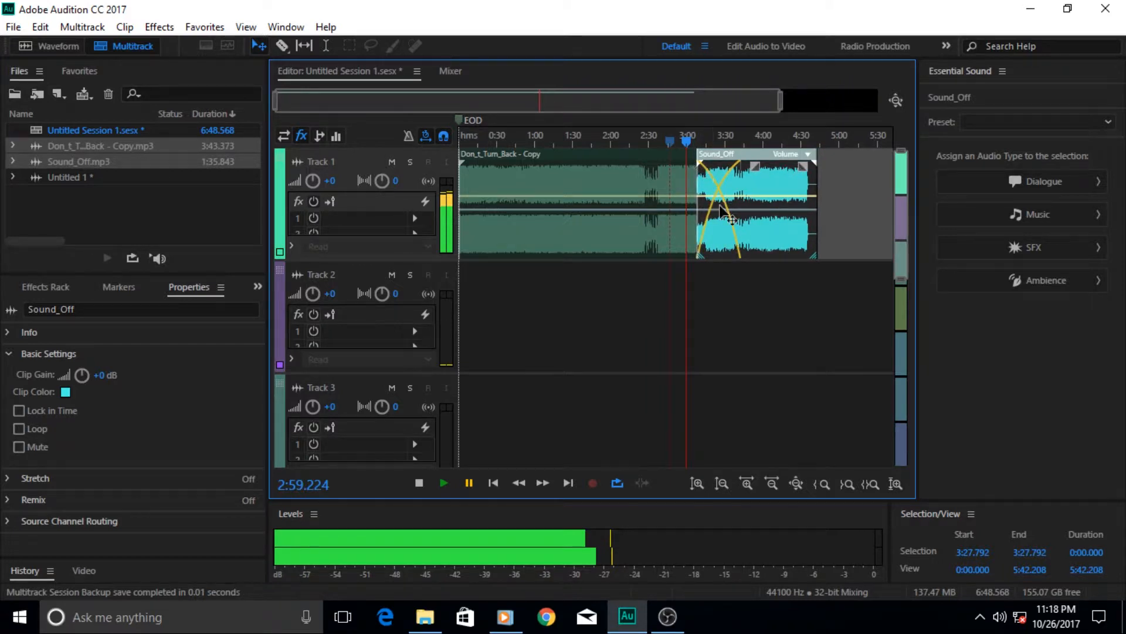
mouse_move(739, 176)
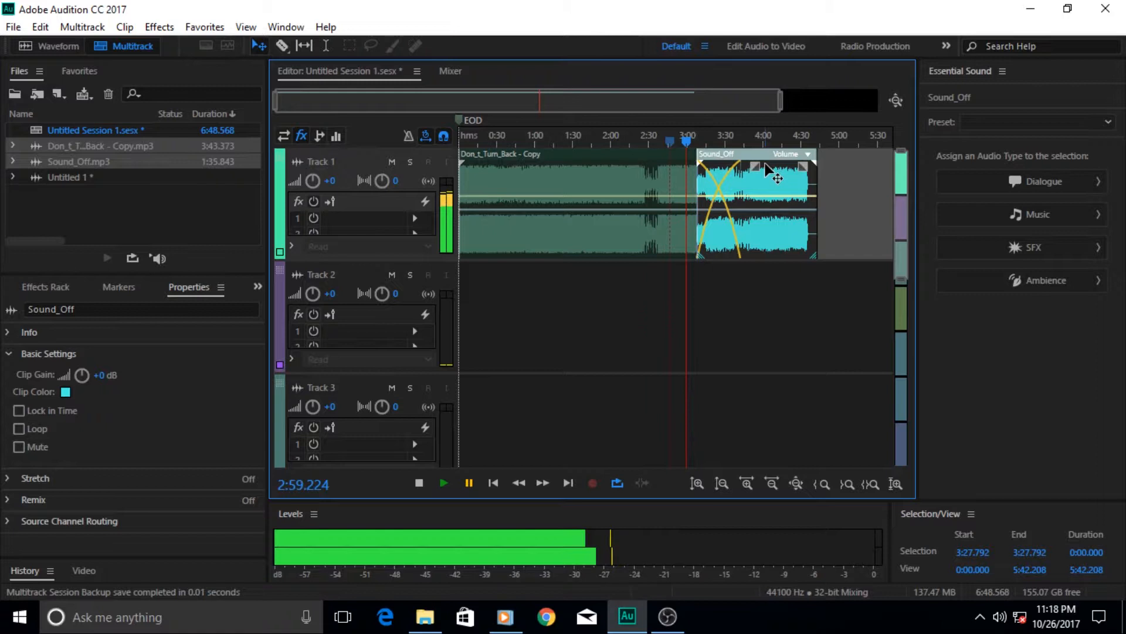
mouse_move(639, 218)
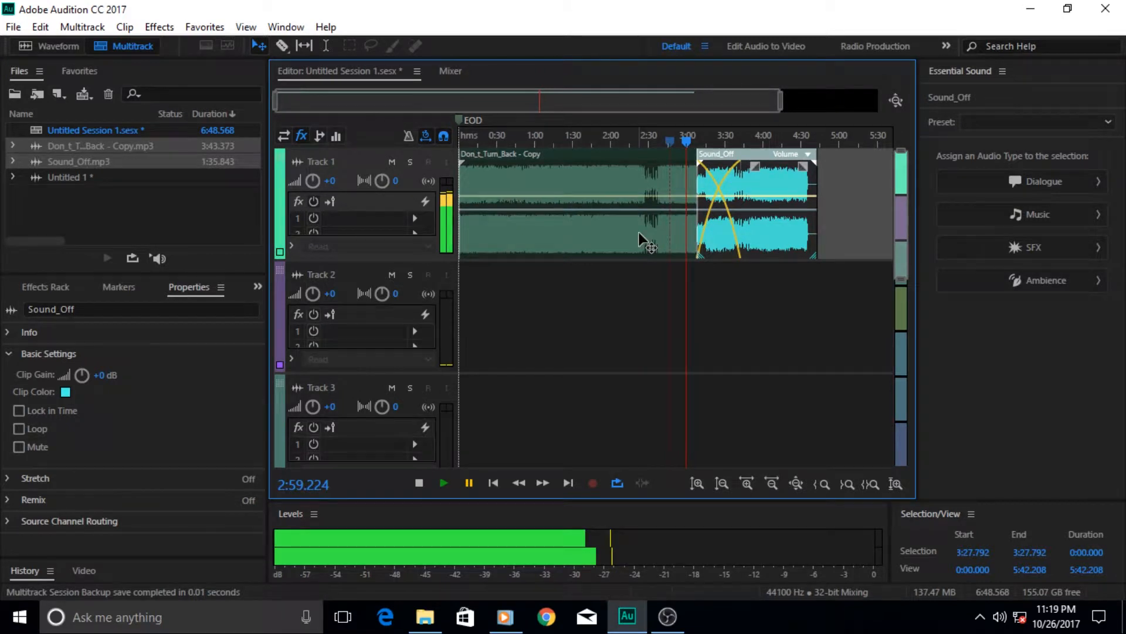
Alternately select the Don_t_Turn_Back - Copy and Sound_Off clips, then open the Edit menu.
left_click(567, 201)
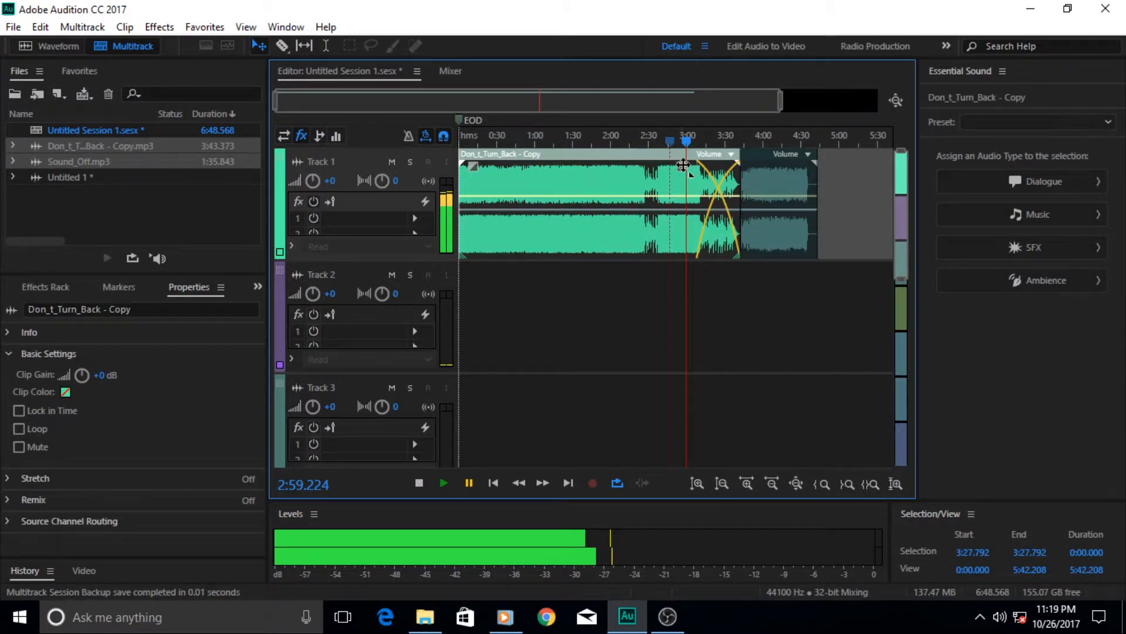
mouse_move(743, 257)
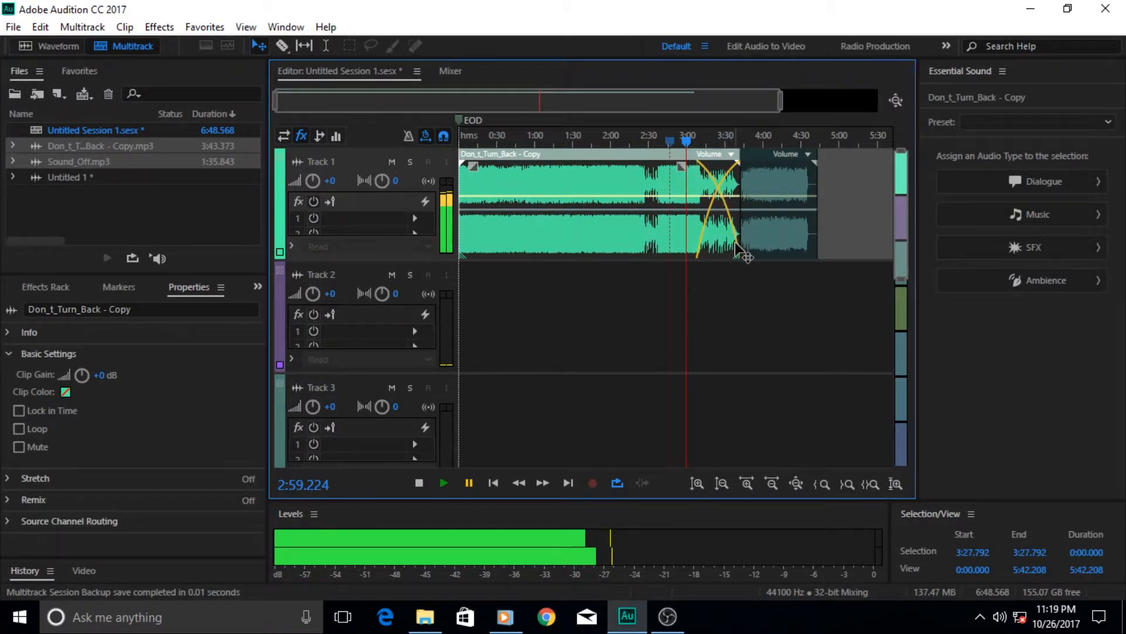
left_click(754, 201)
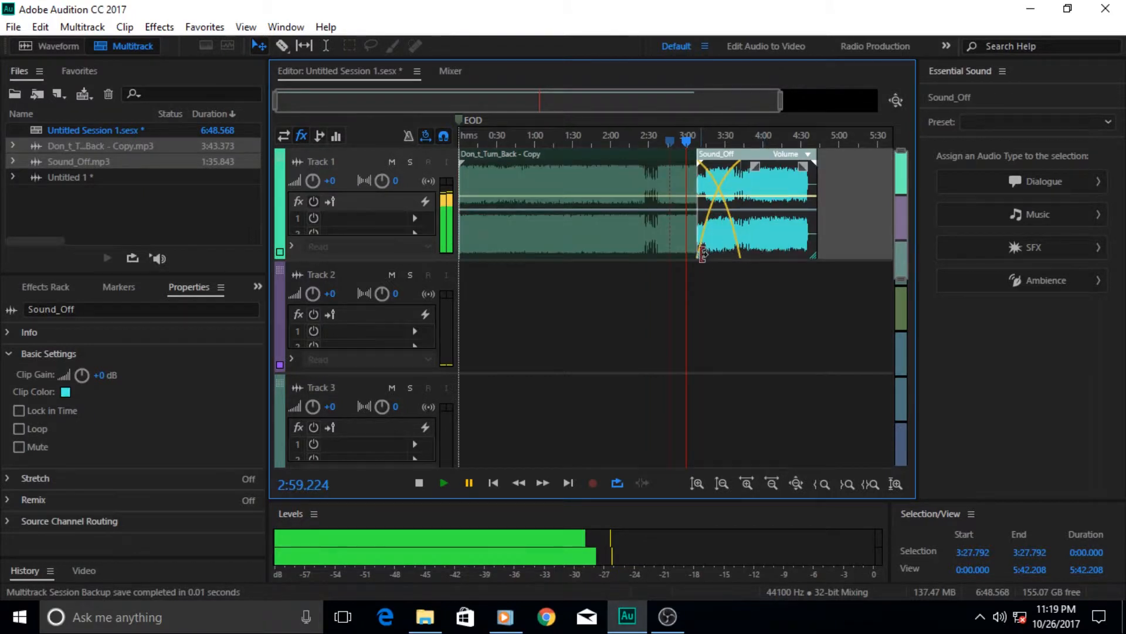
mouse_move(726, 241)
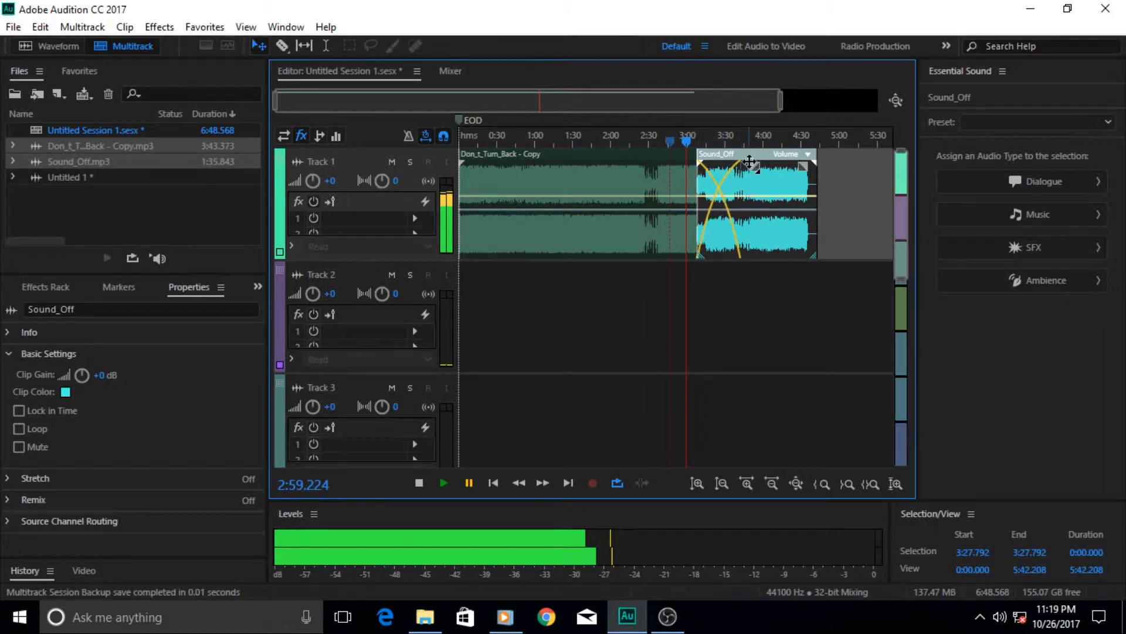
mouse_move(812, 216)
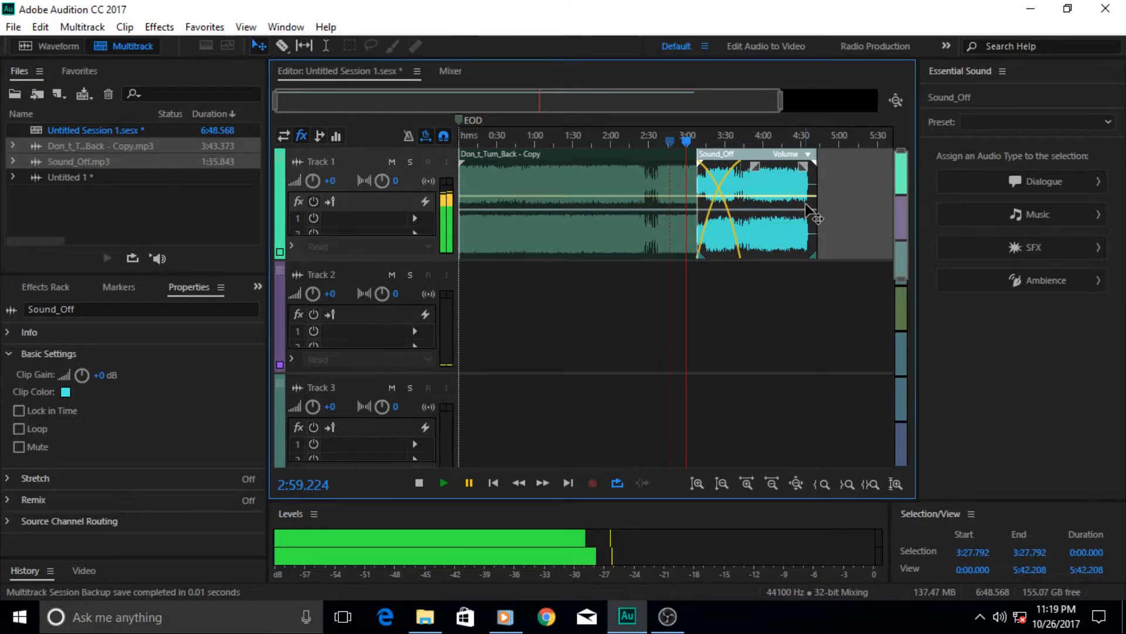
mouse_move(791, 241)
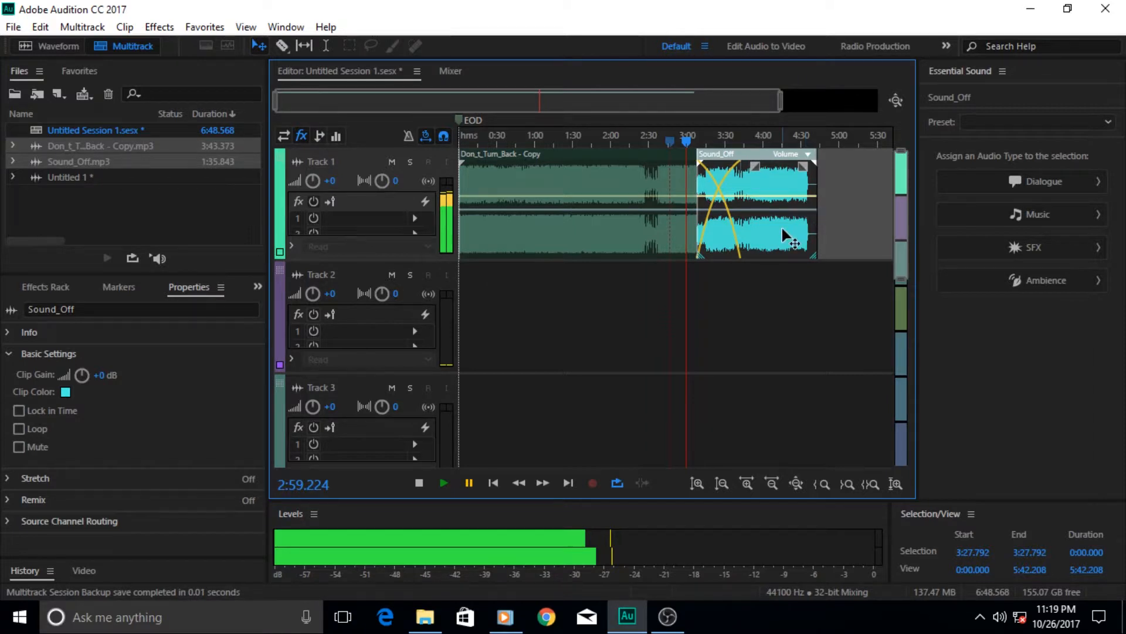
left_click(589, 230)
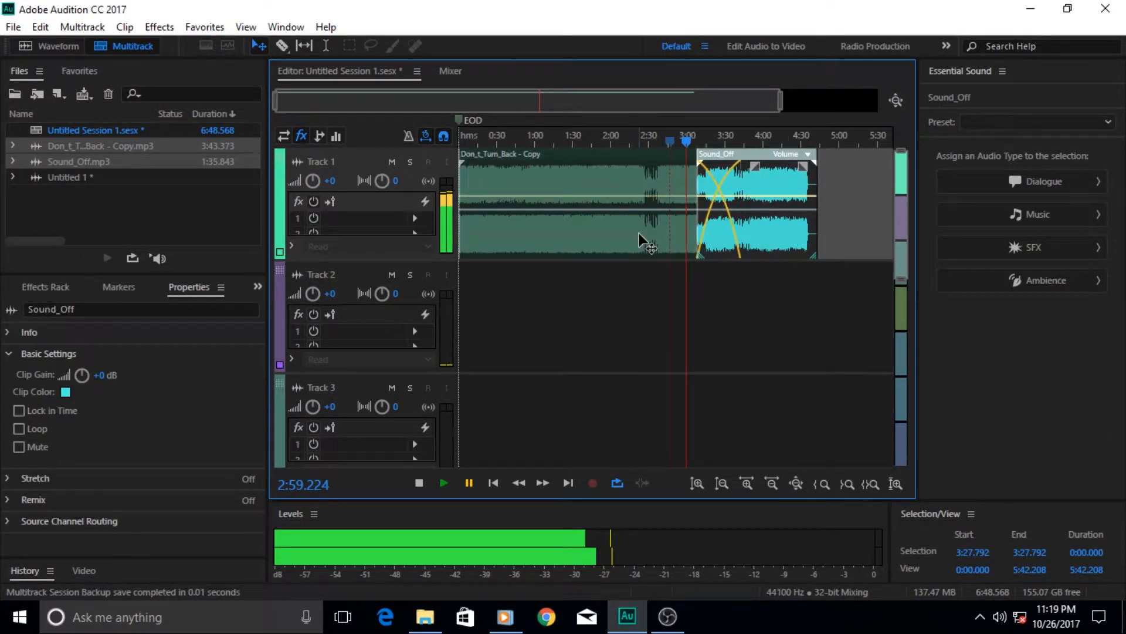
left_click(575, 215)
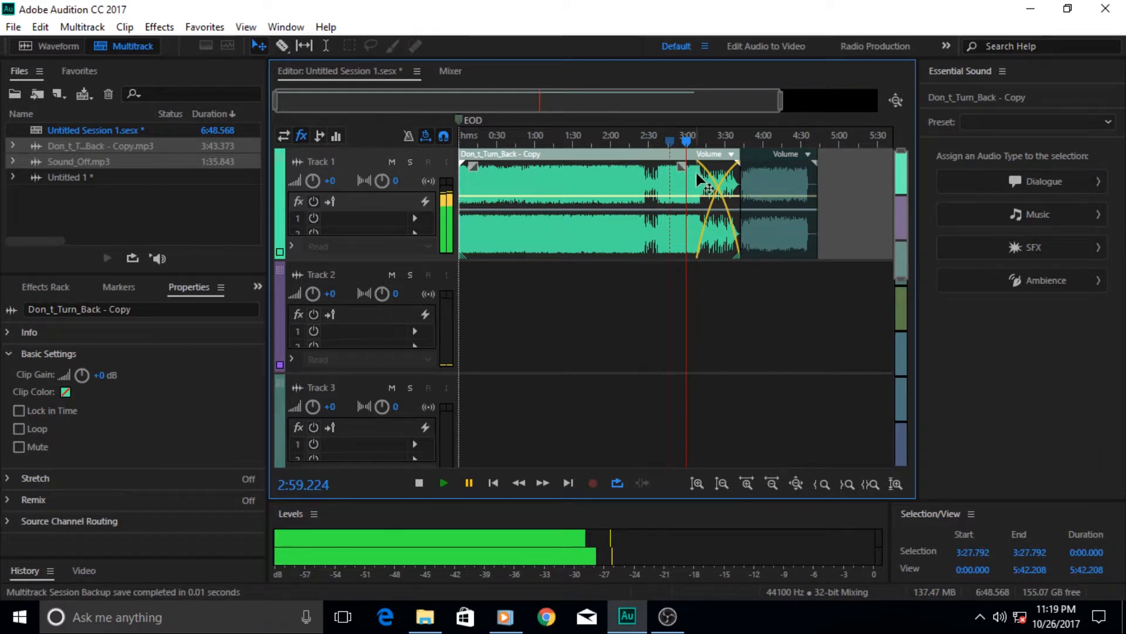
mouse_move(740, 179)
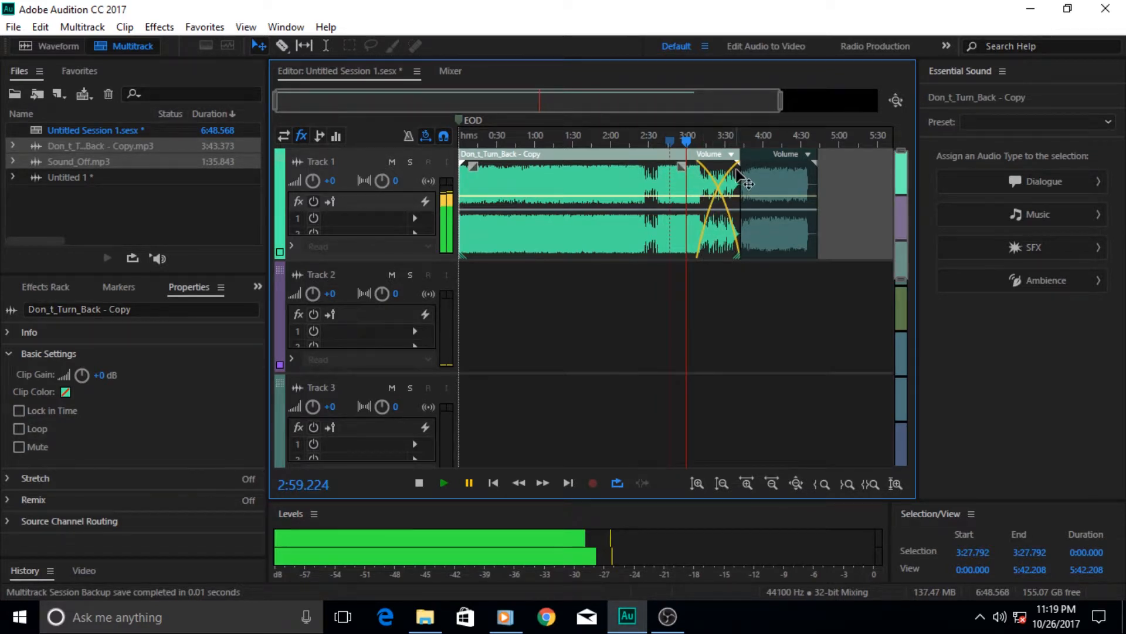
left_click(772, 198)
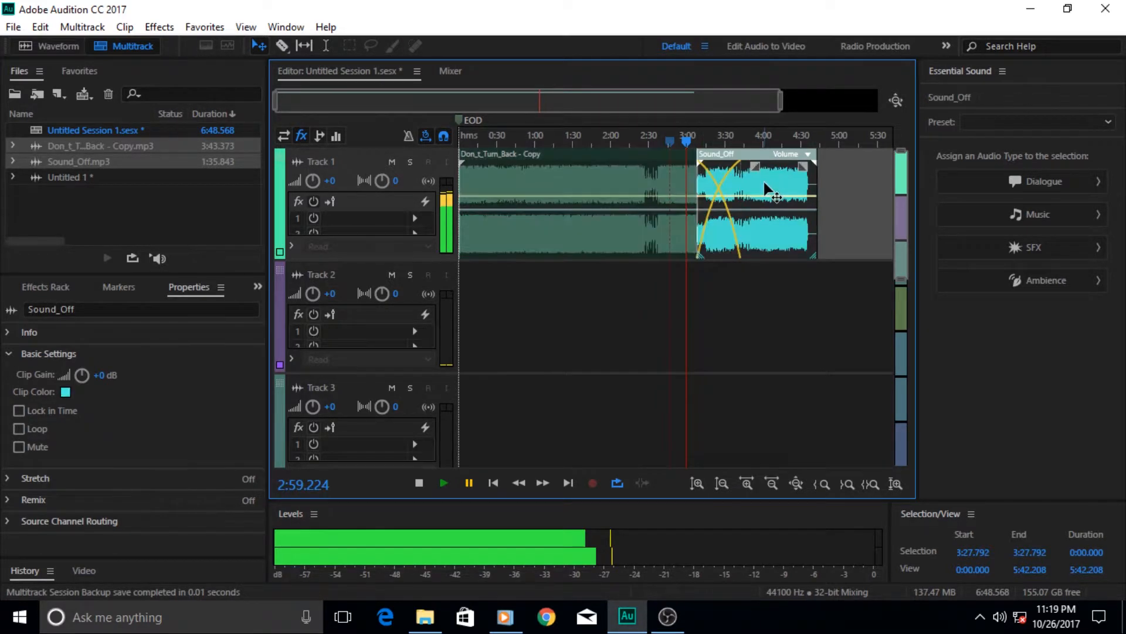
mouse_move(725, 214)
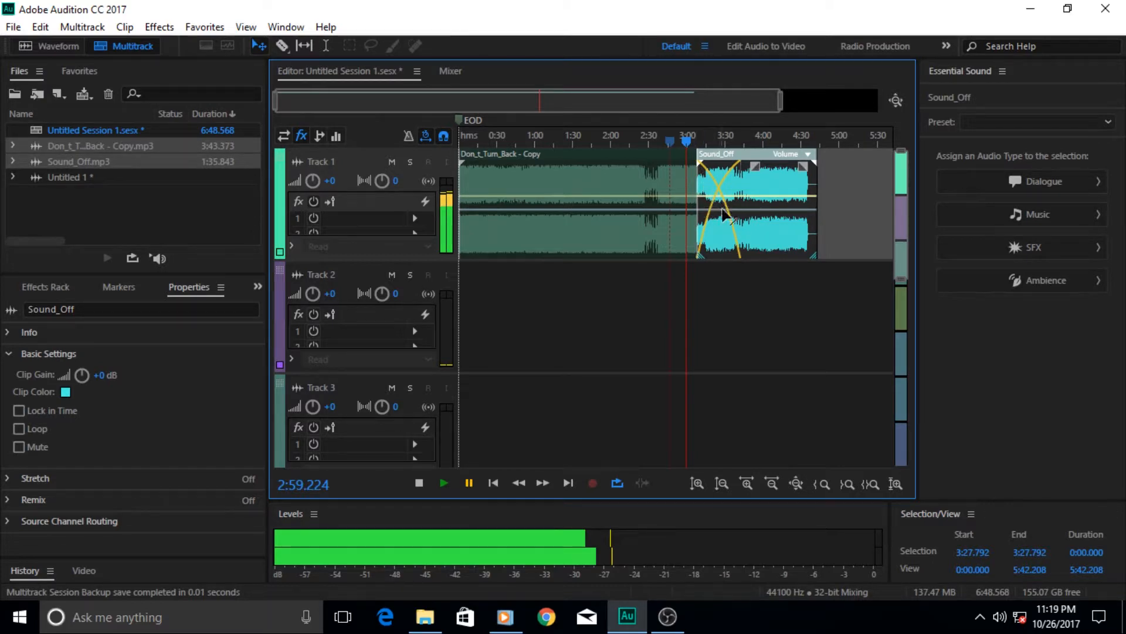
left_click(39, 27)
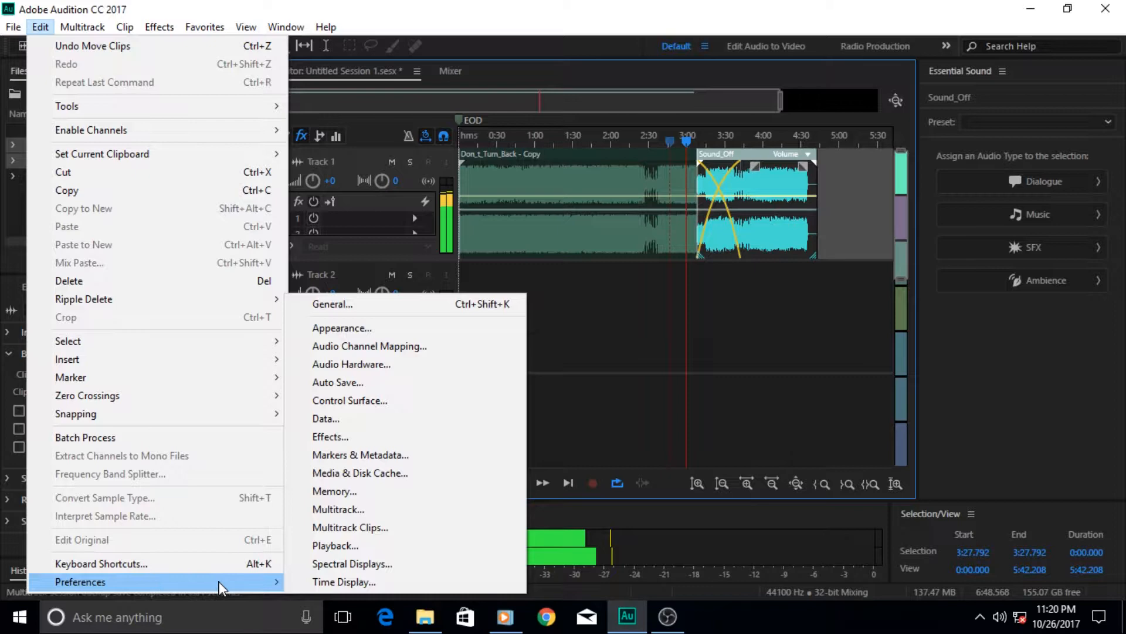
Uncheck 'Automatically crossfade overlapping clips' in the Multitrack Clips preferences.
left_click(350, 527)
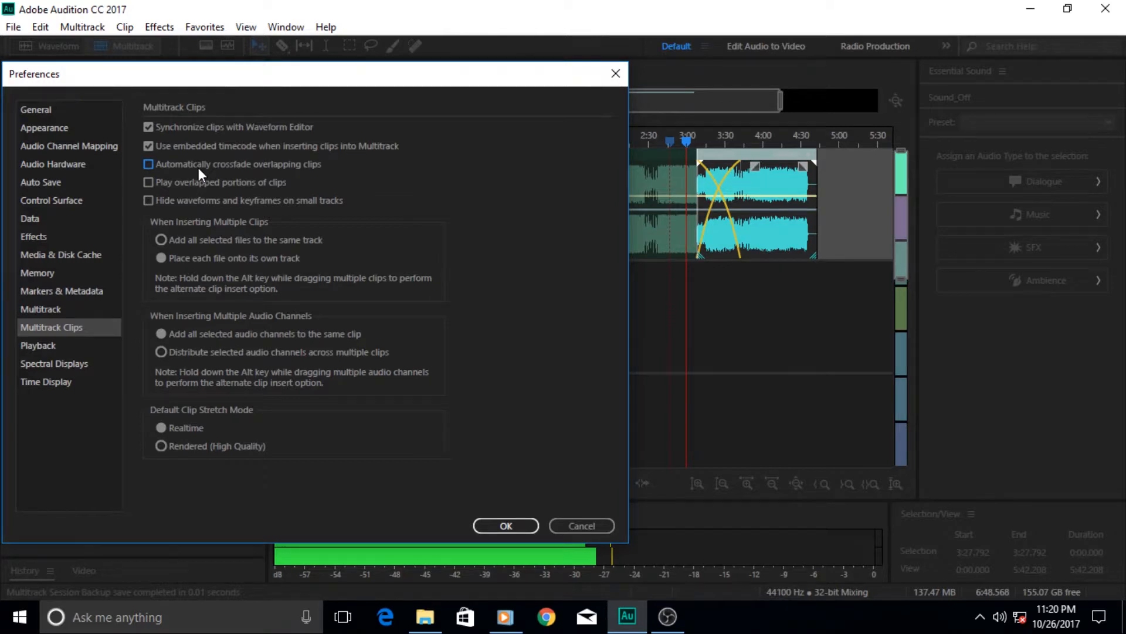
mouse_move(248, 179)
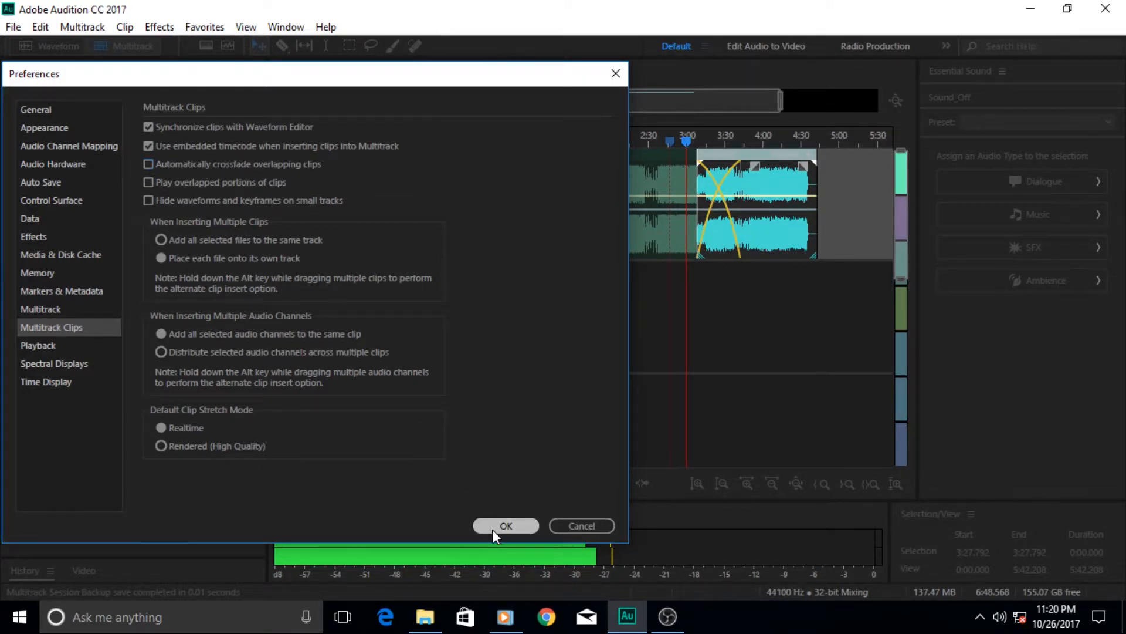
left_click(505, 525)
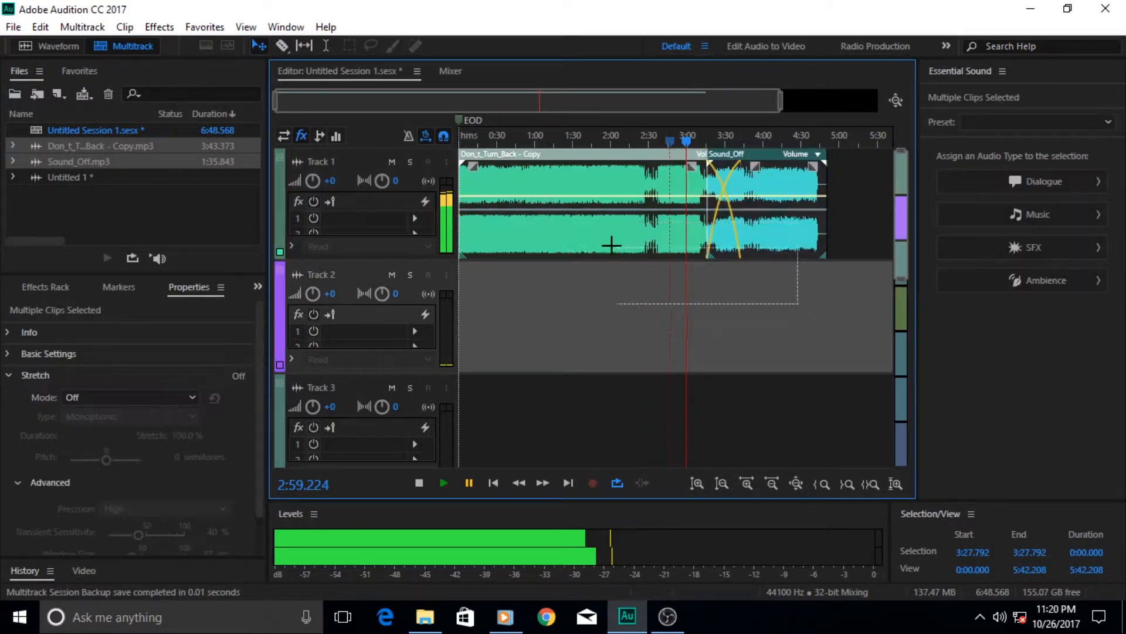
Play the session while bringing Don_t_Turn_Back - Copy and Sound_Off alternately to the front.
key("Delete")
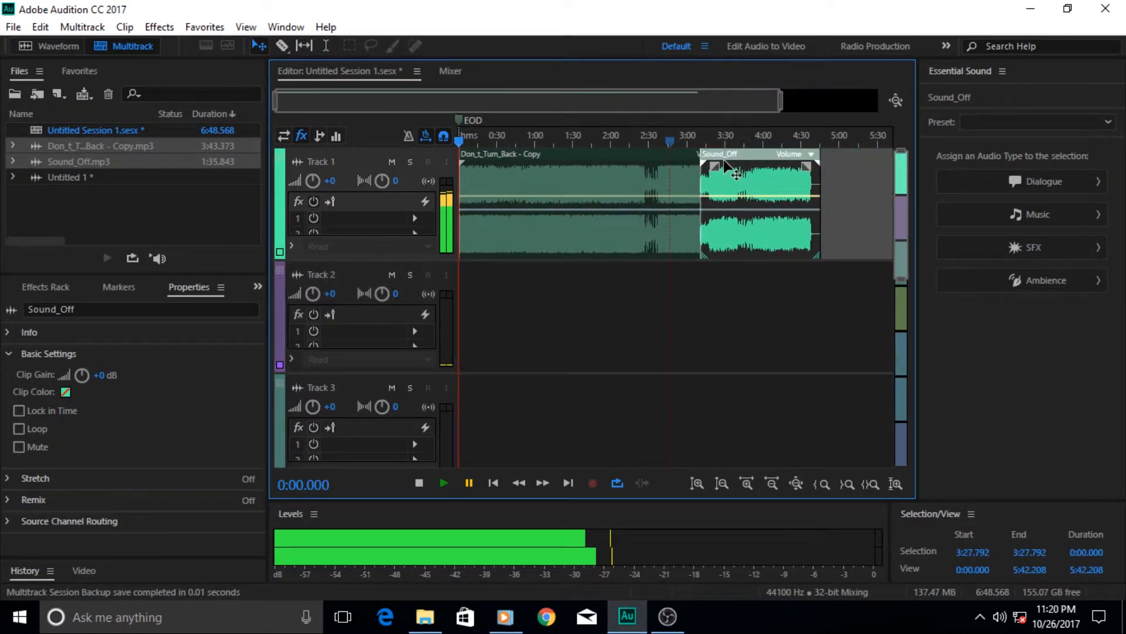
left_click(574, 194)
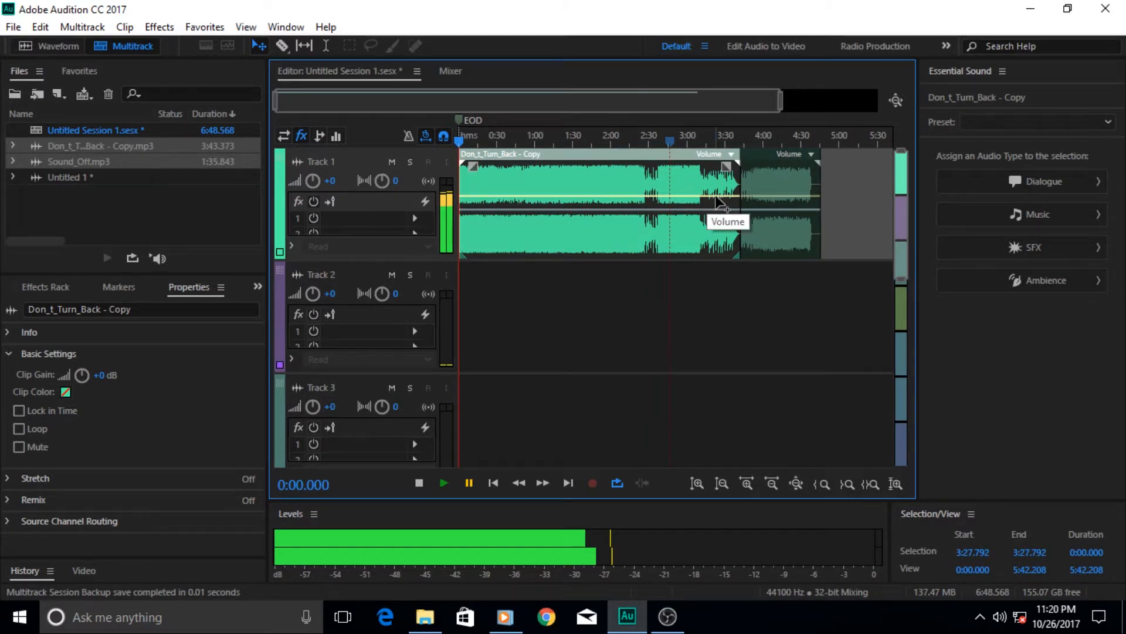
mouse_move(754, 180)
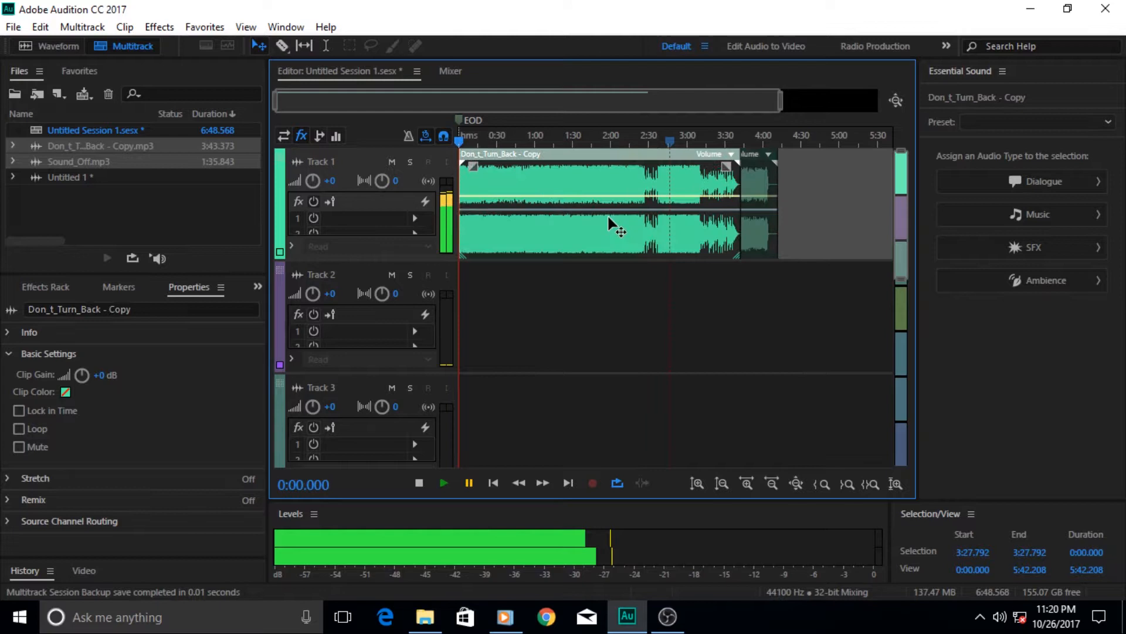
mouse_move(704, 211)
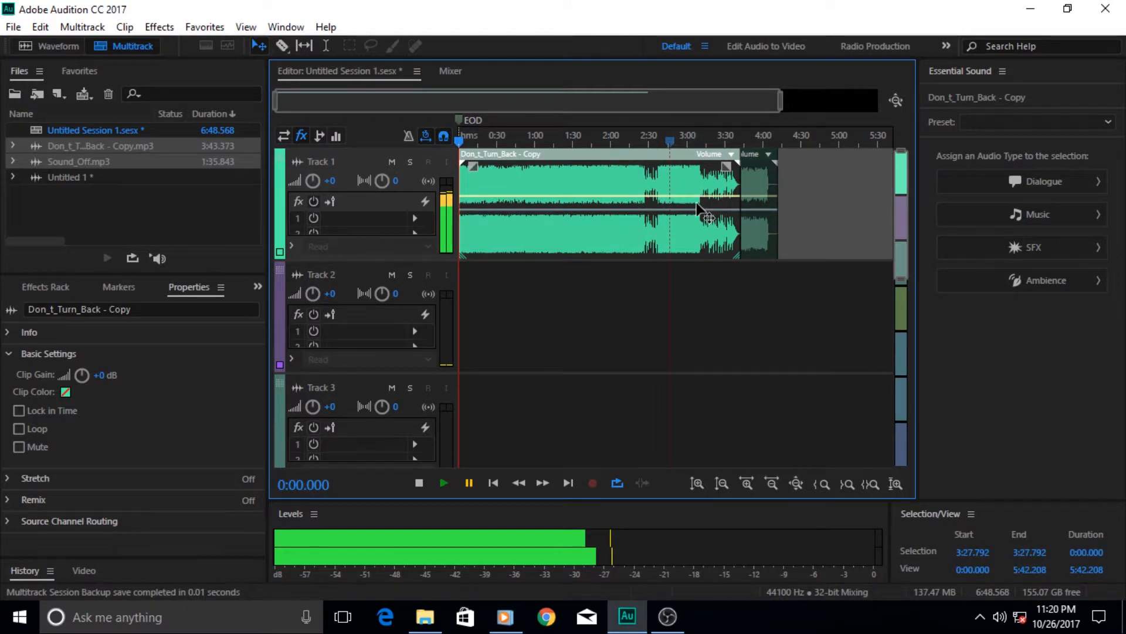
mouse_move(443, 483)
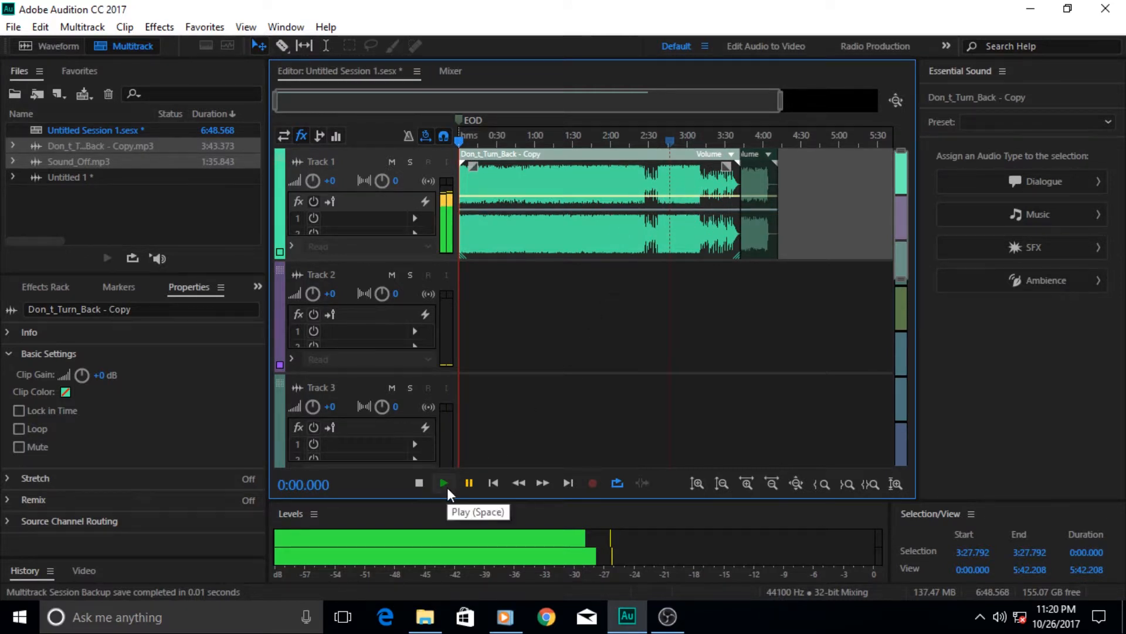
left_click(419, 483)
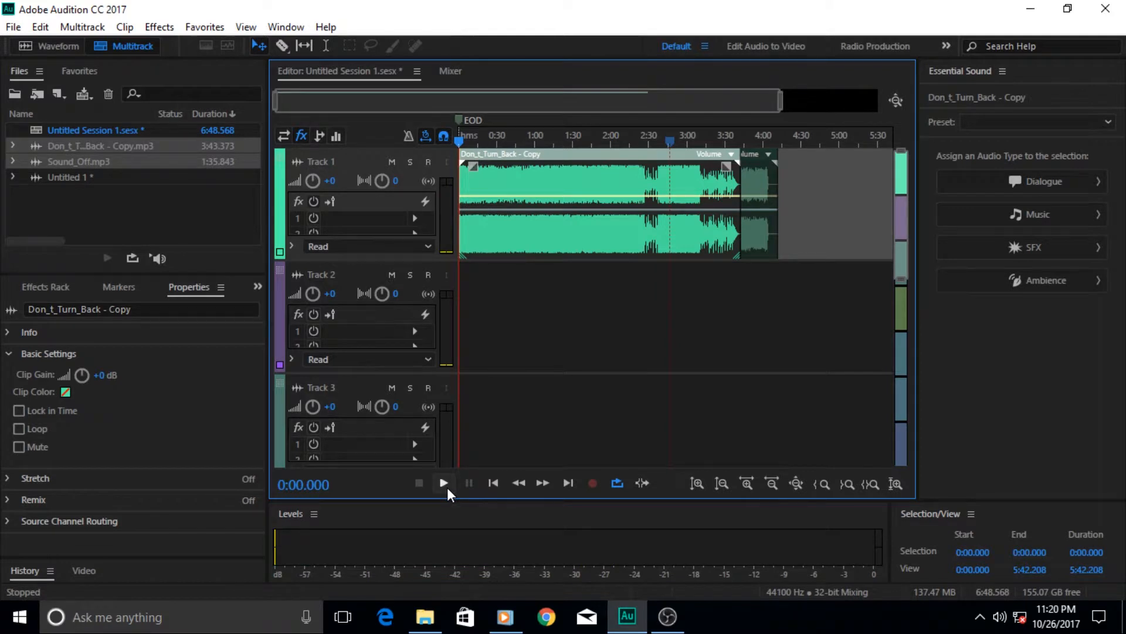
left_click(444, 483)
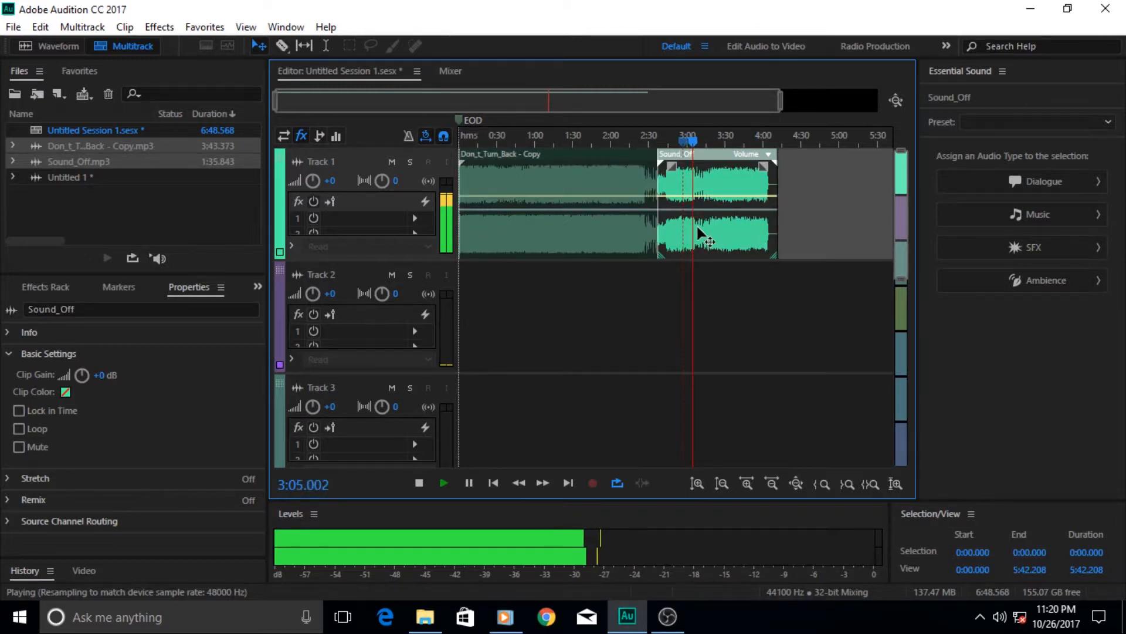
left_click(560, 194)
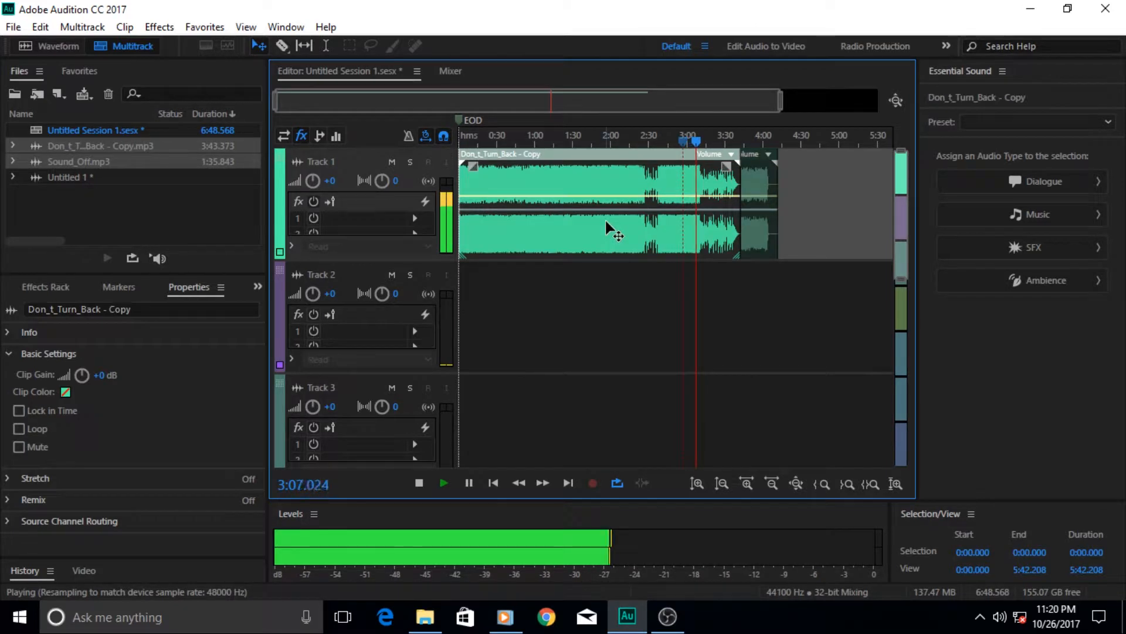
left_click(718, 237)
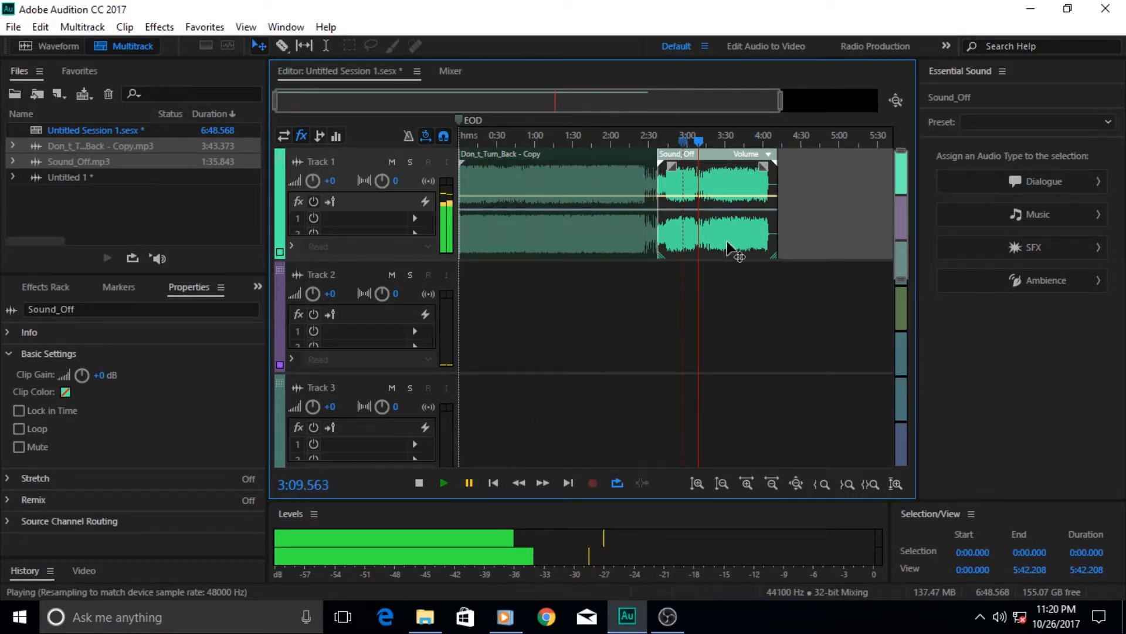
mouse_move(671, 211)
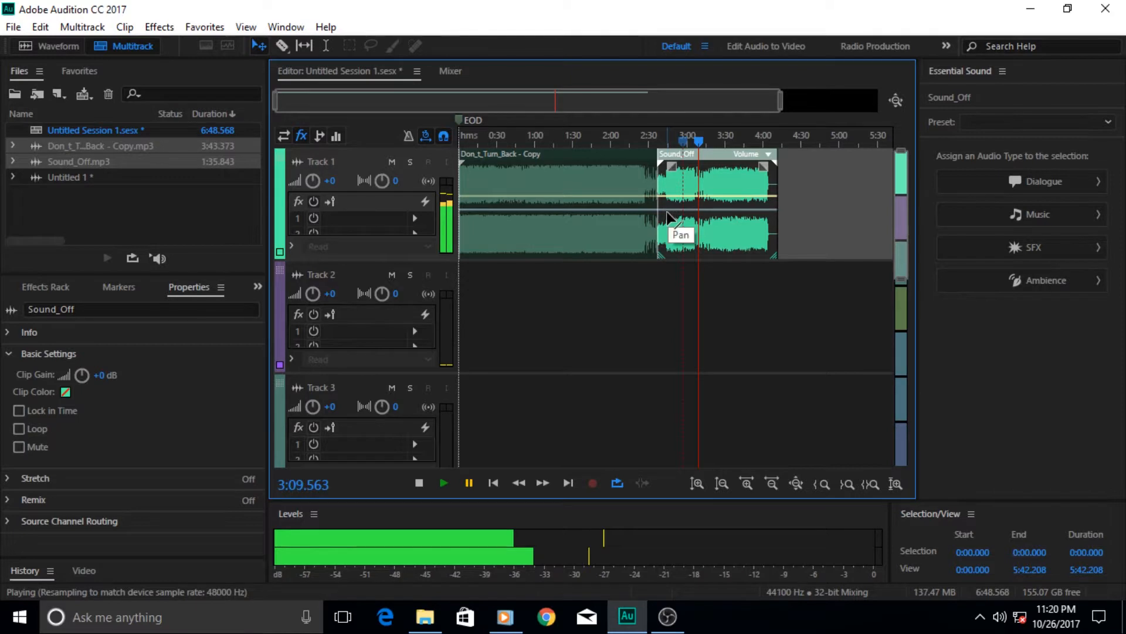
mouse_move(624, 237)
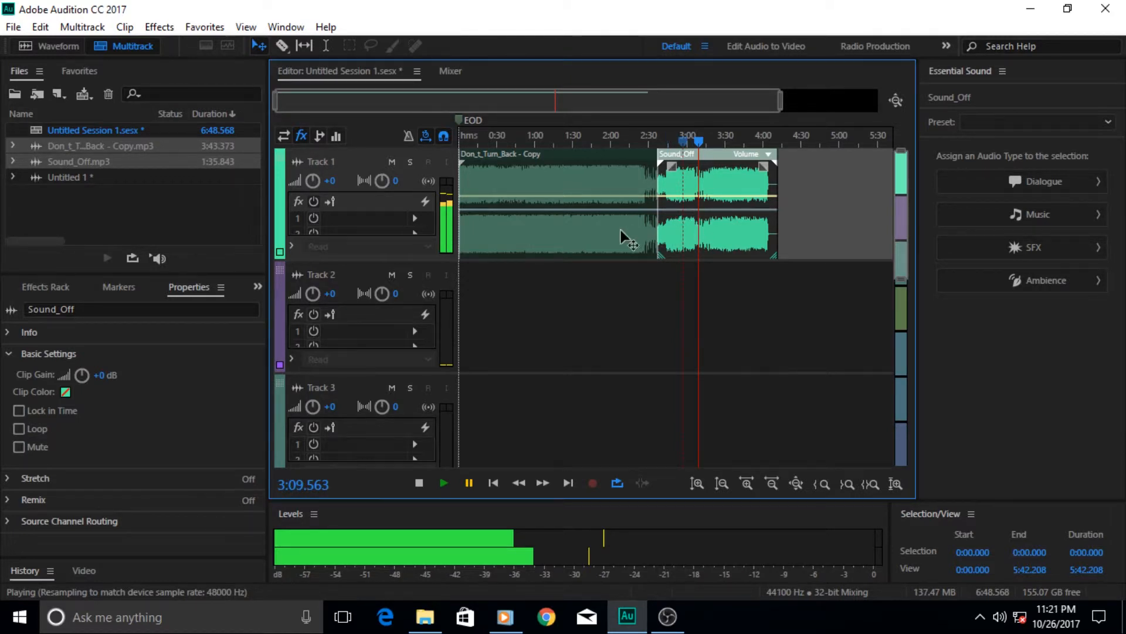
left_click(553, 194)
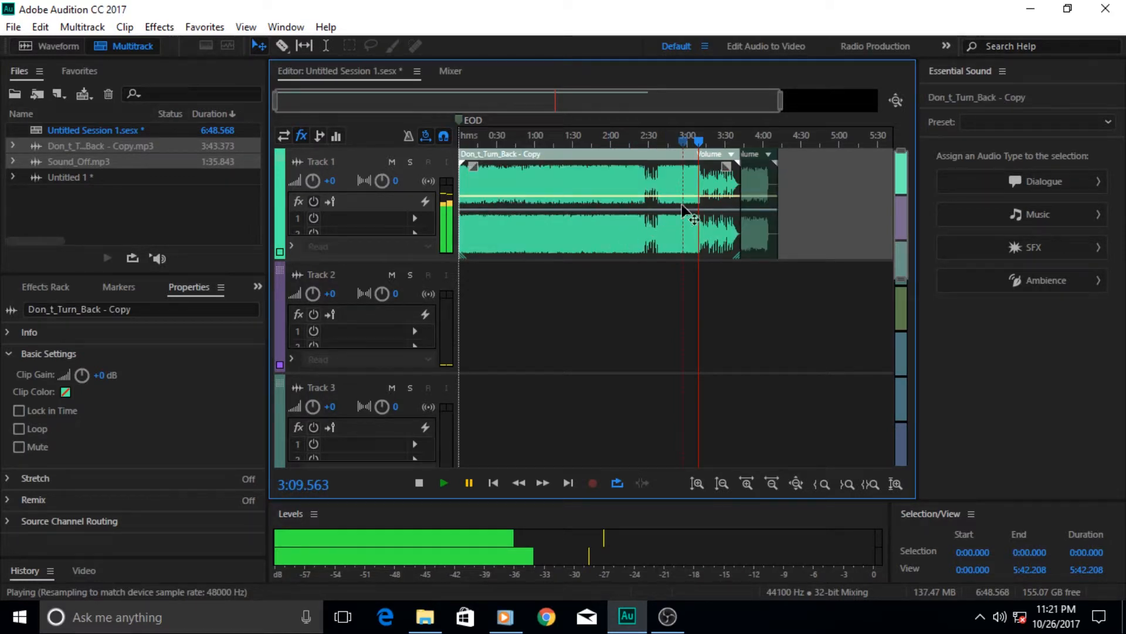
mouse_move(751, 203)
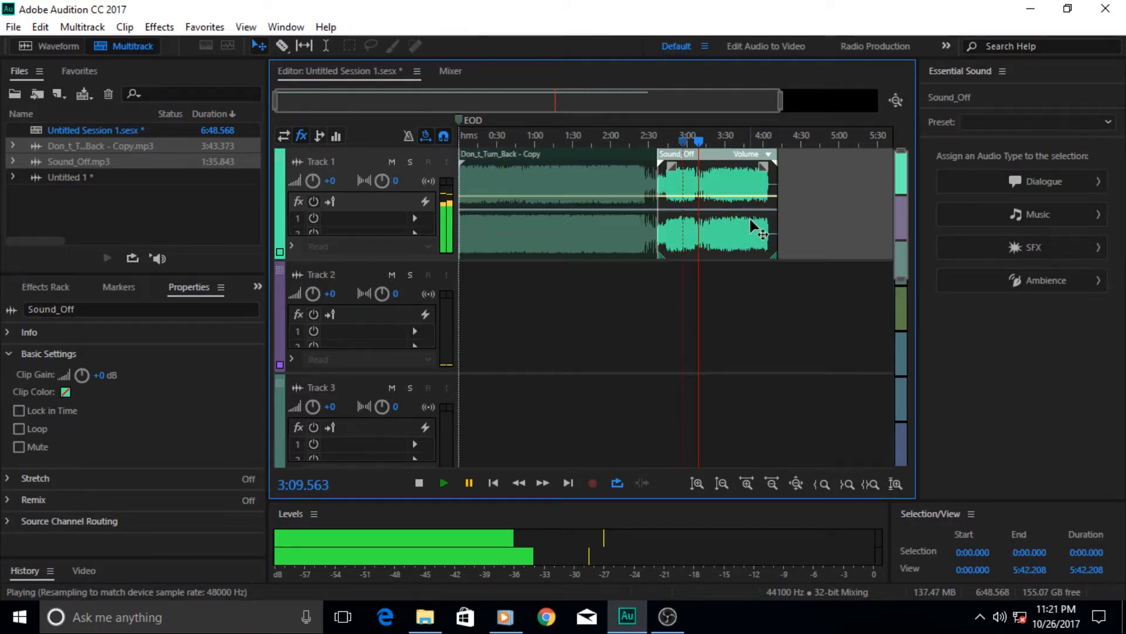
mouse_move(618, 233)
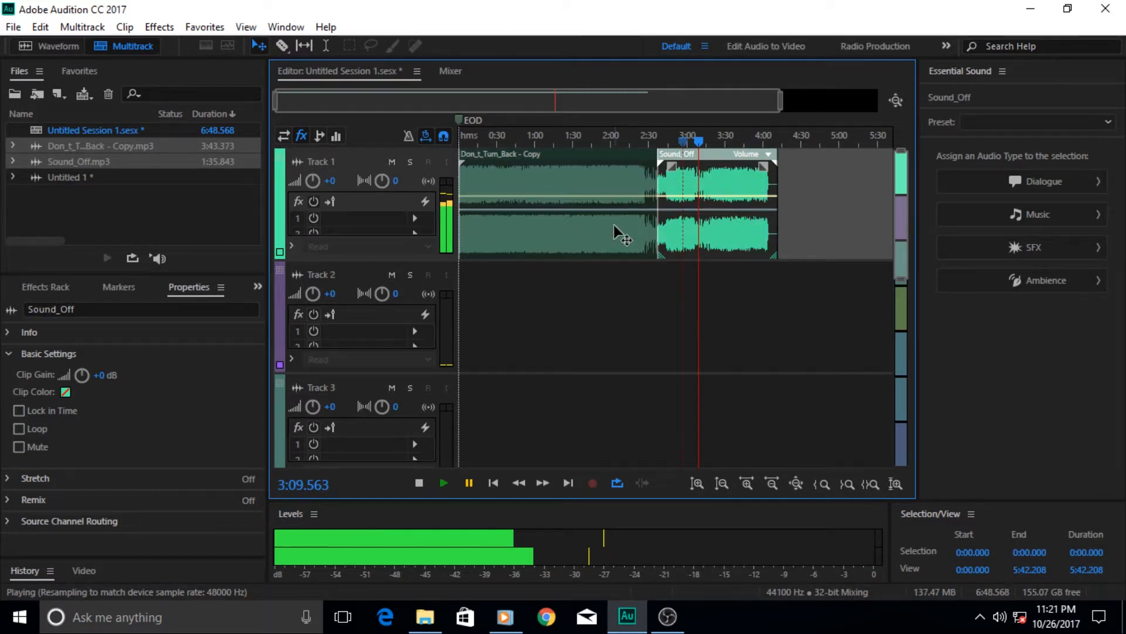
mouse_move(582, 230)
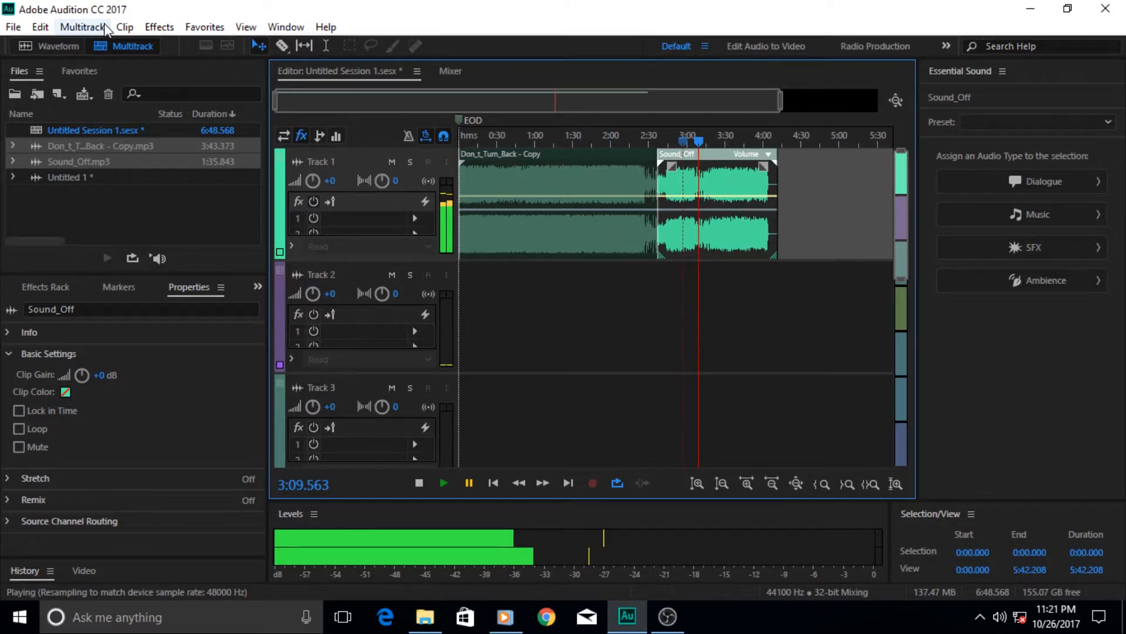
Enable 'Play overlapped portions of clips' in the Multitrack Clips preferences.
left_click(39, 26)
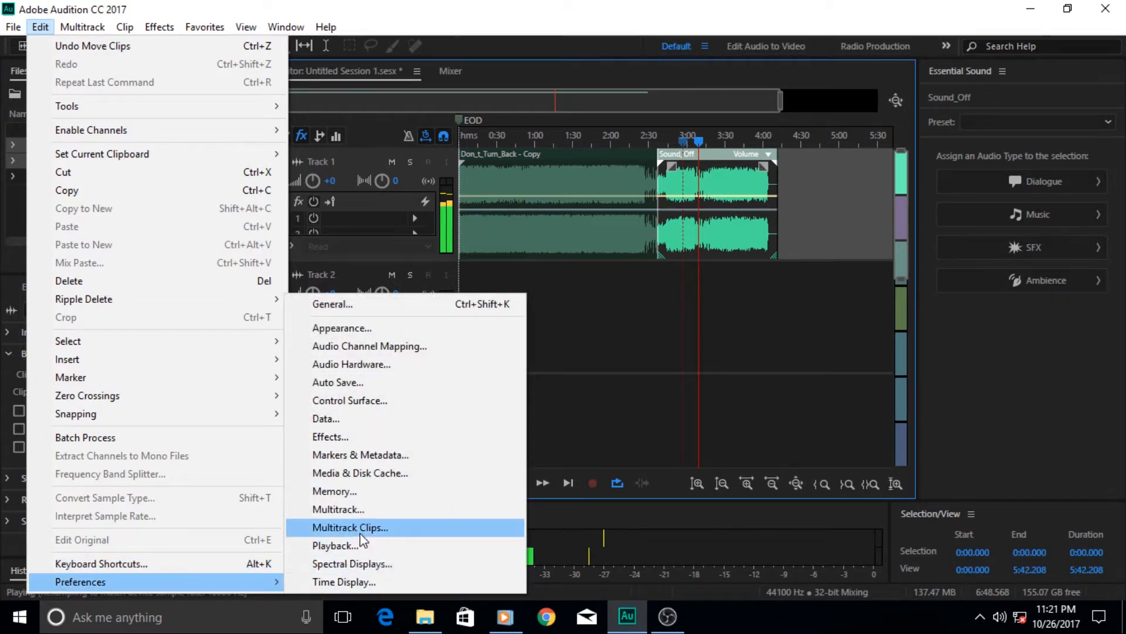
left_click(349, 527)
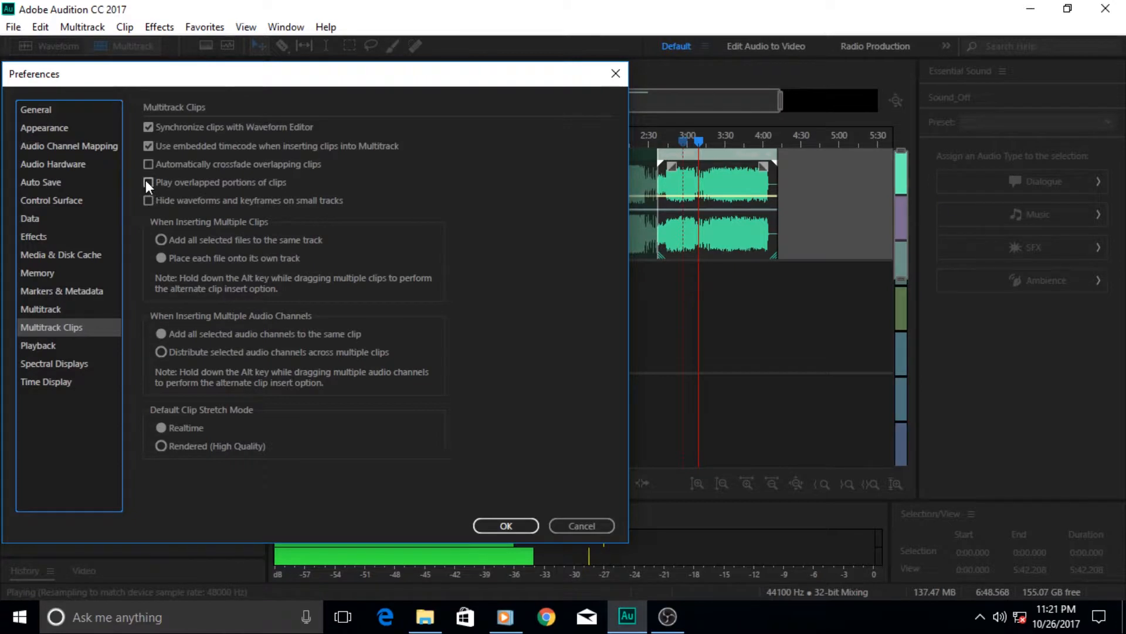
left_click(148, 182)
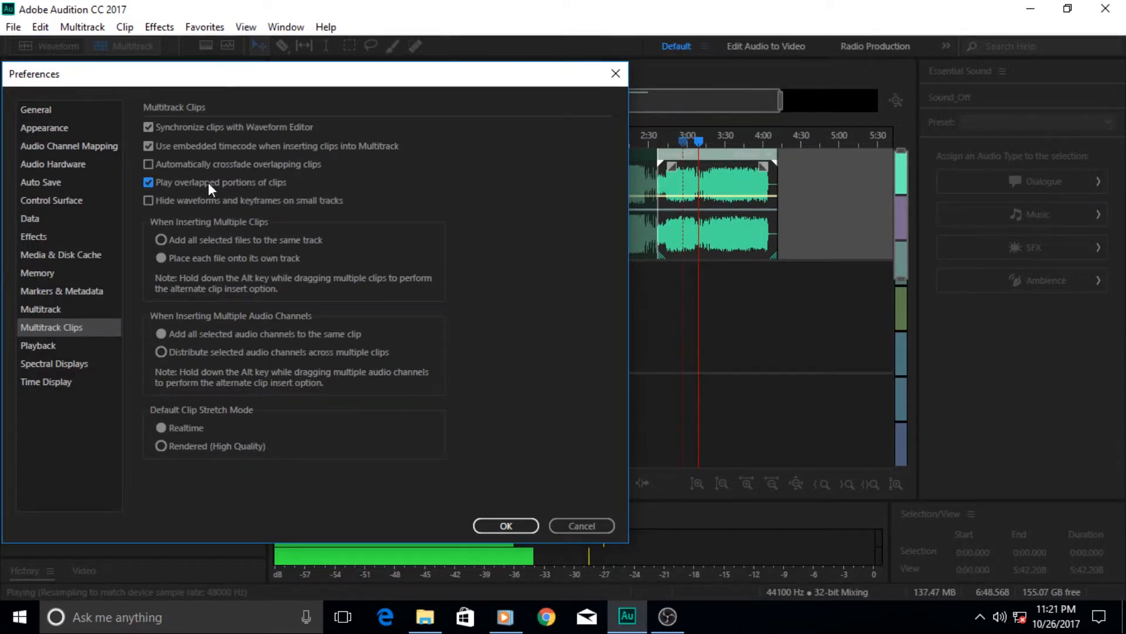
mouse_move(243, 190)
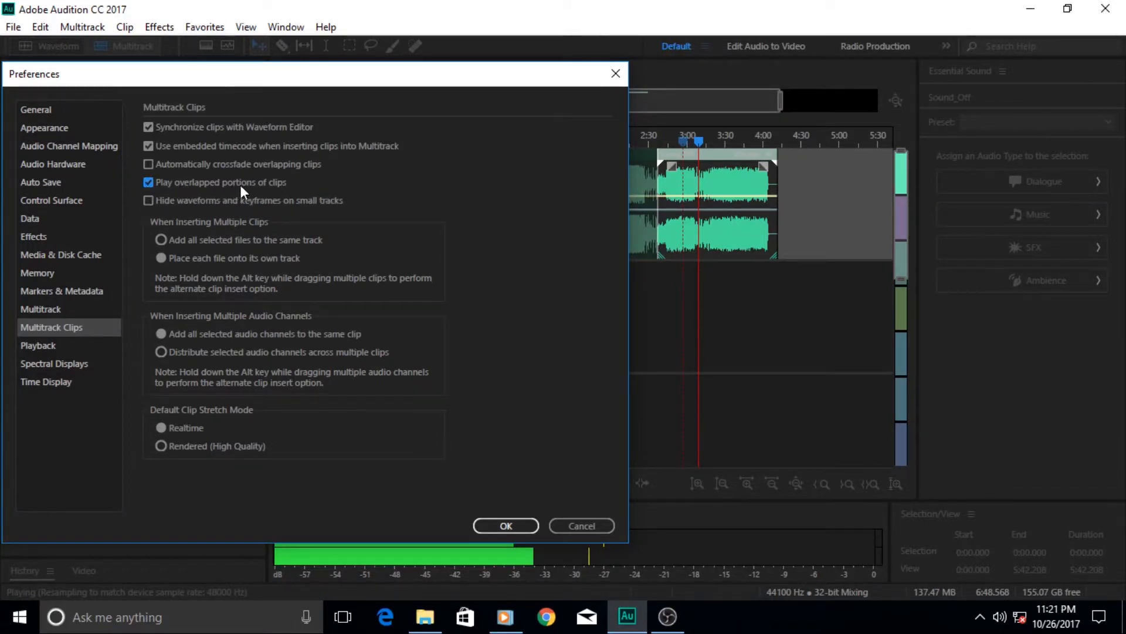
left_click(505, 525)
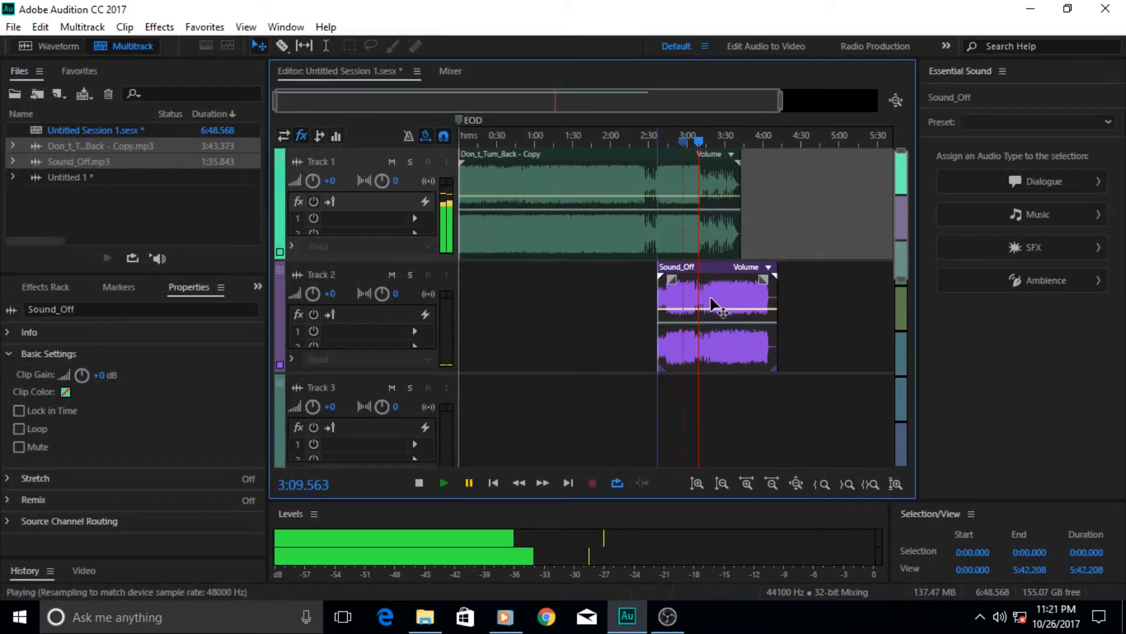
mouse_move(681, 164)
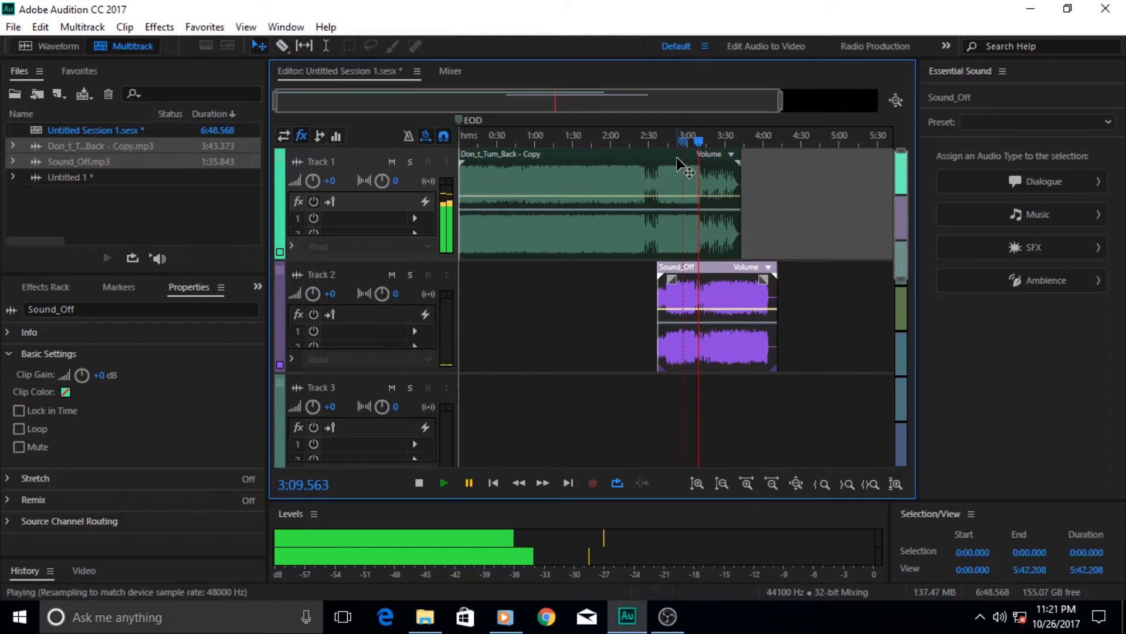
mouse_move(722, 226)
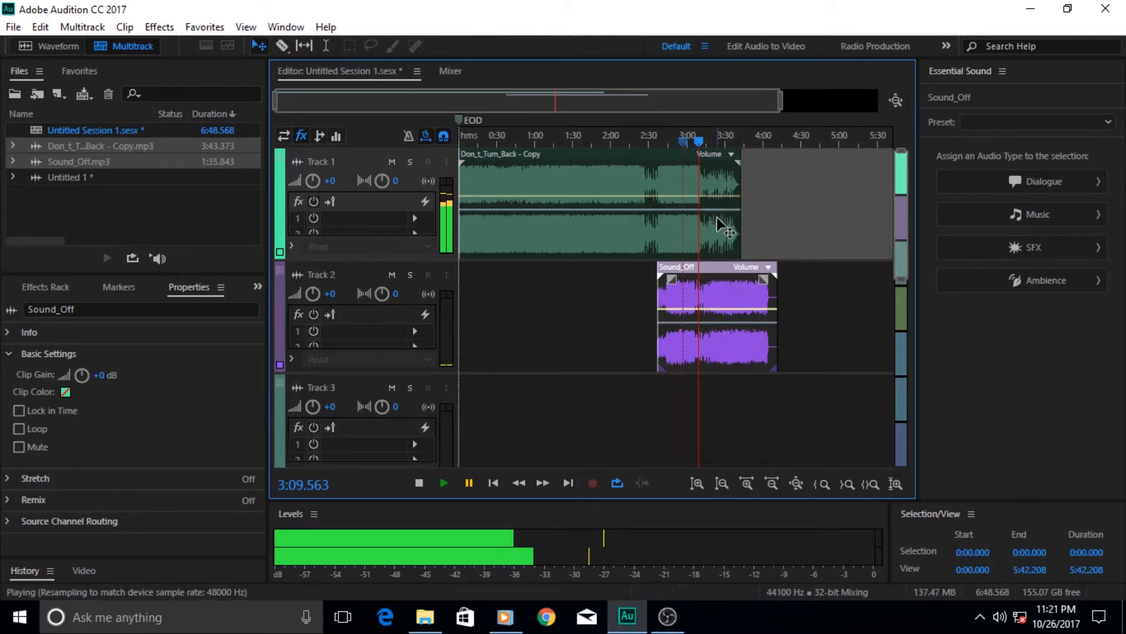
mouse_move(707, 310)
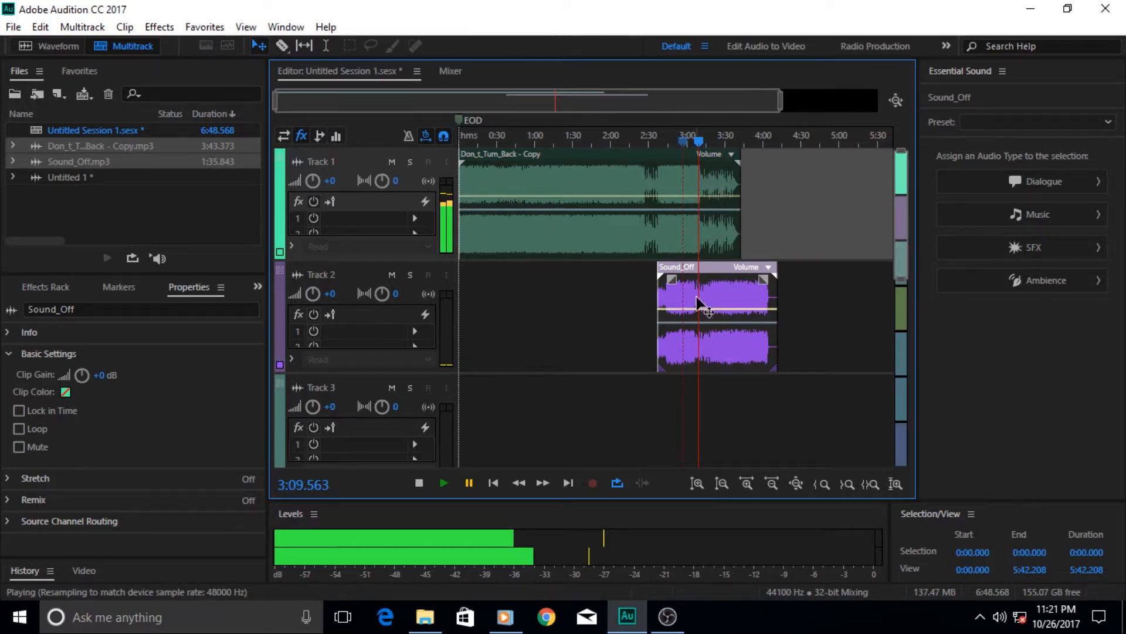
mouse_move(678, 464)
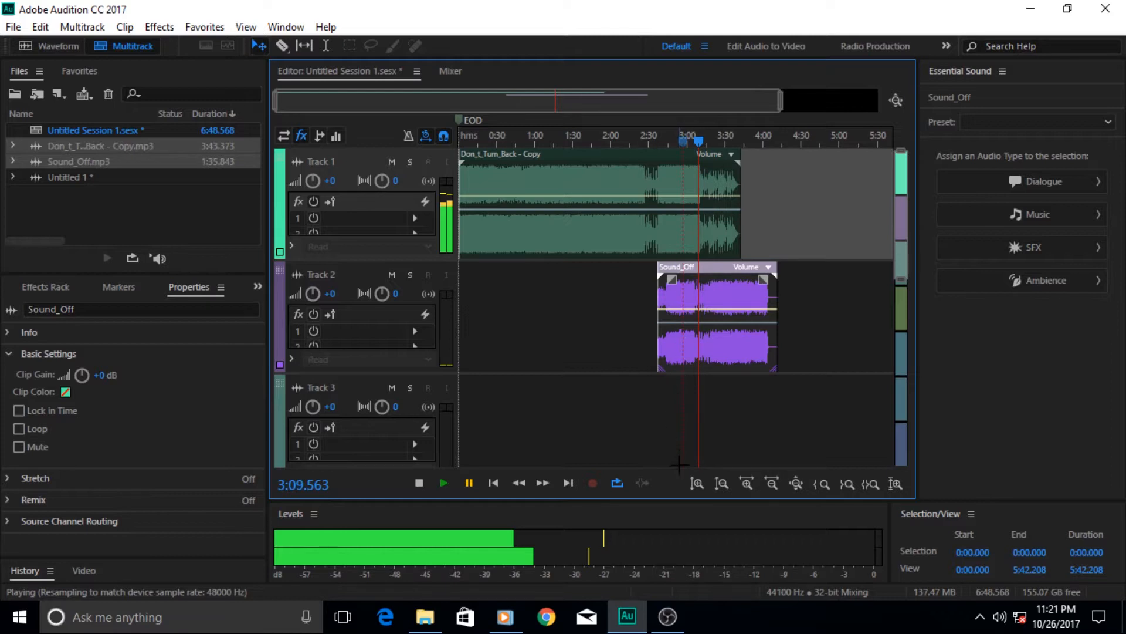
left_click(588, 194)
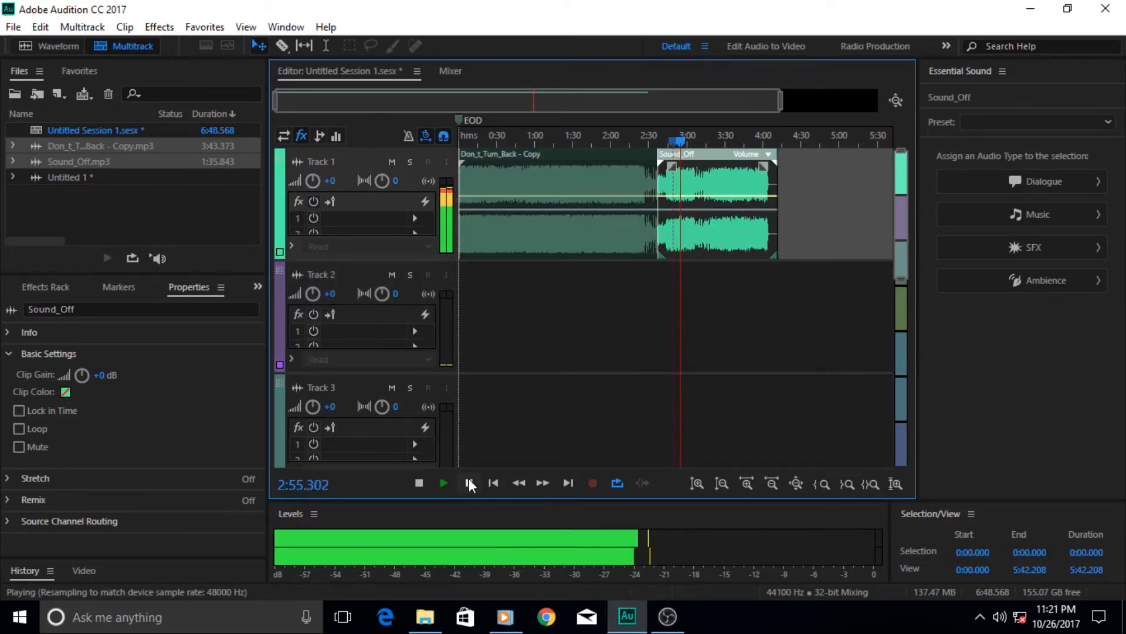
Re-enable 'Automatically crossfade overlapping clips' in the Multitrack Clips preferences.
left_click(39, 26)
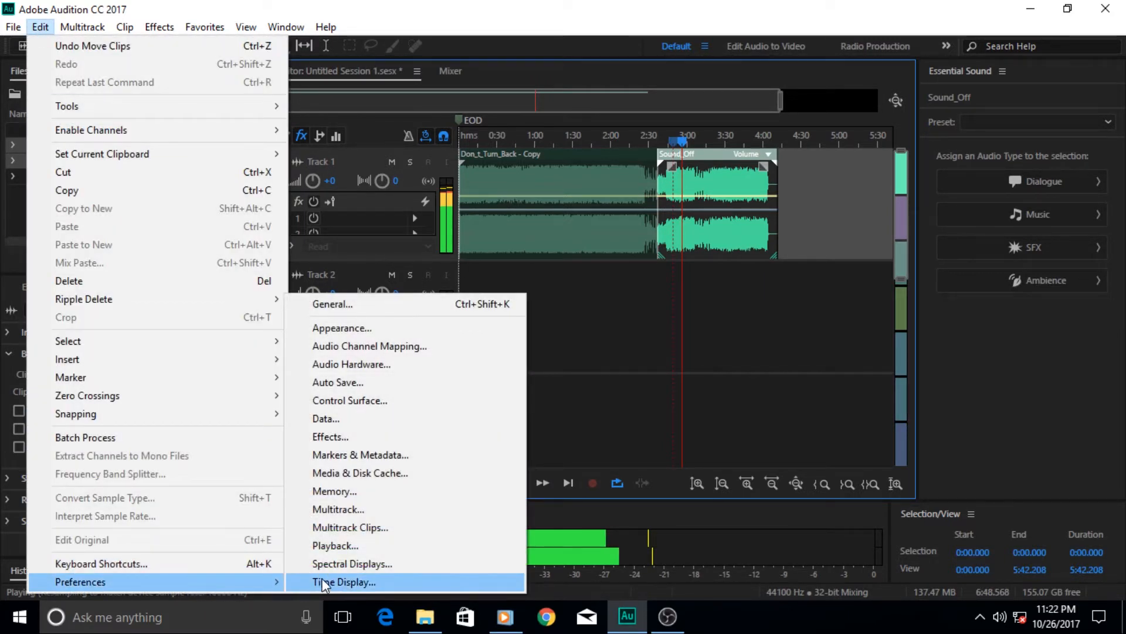
left_click(350, 526)
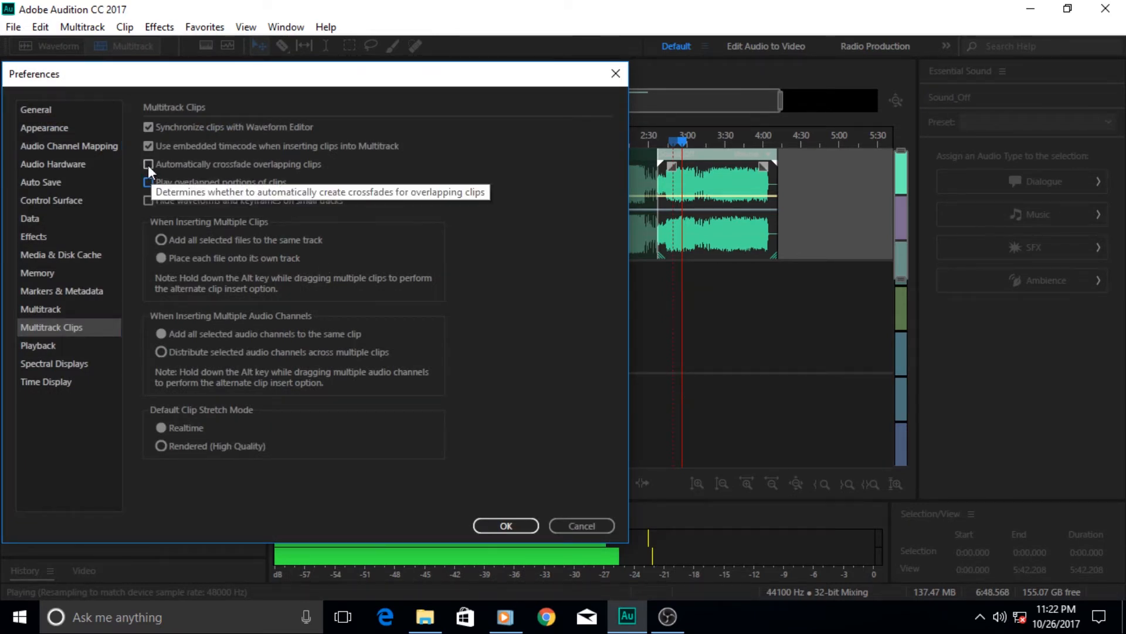
left_click(149, 164)
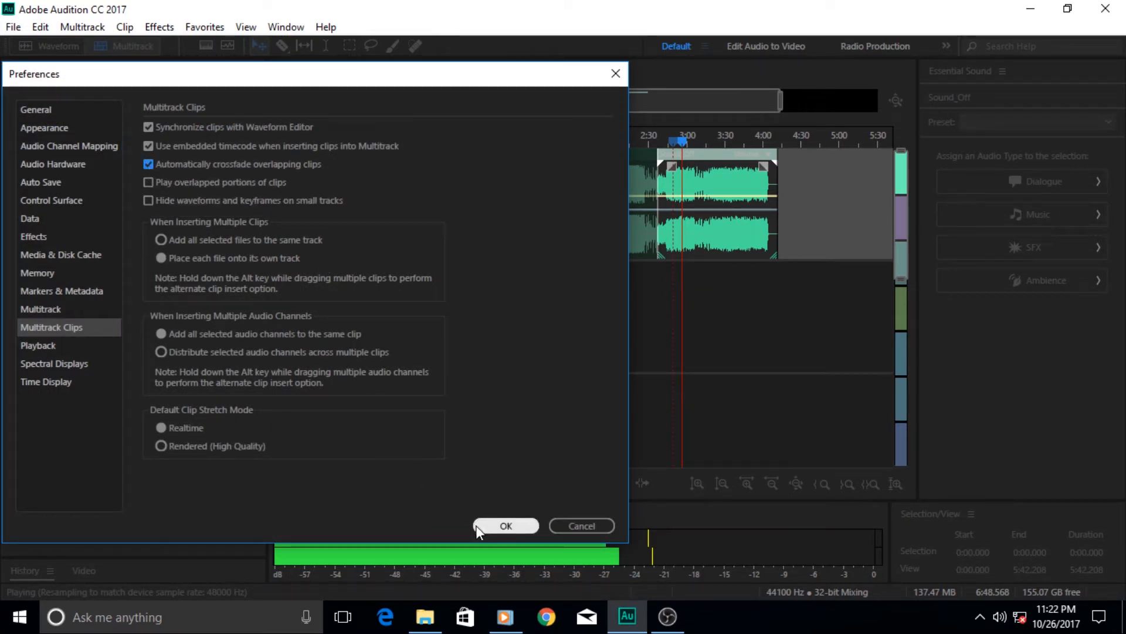
left_click(506, 525)
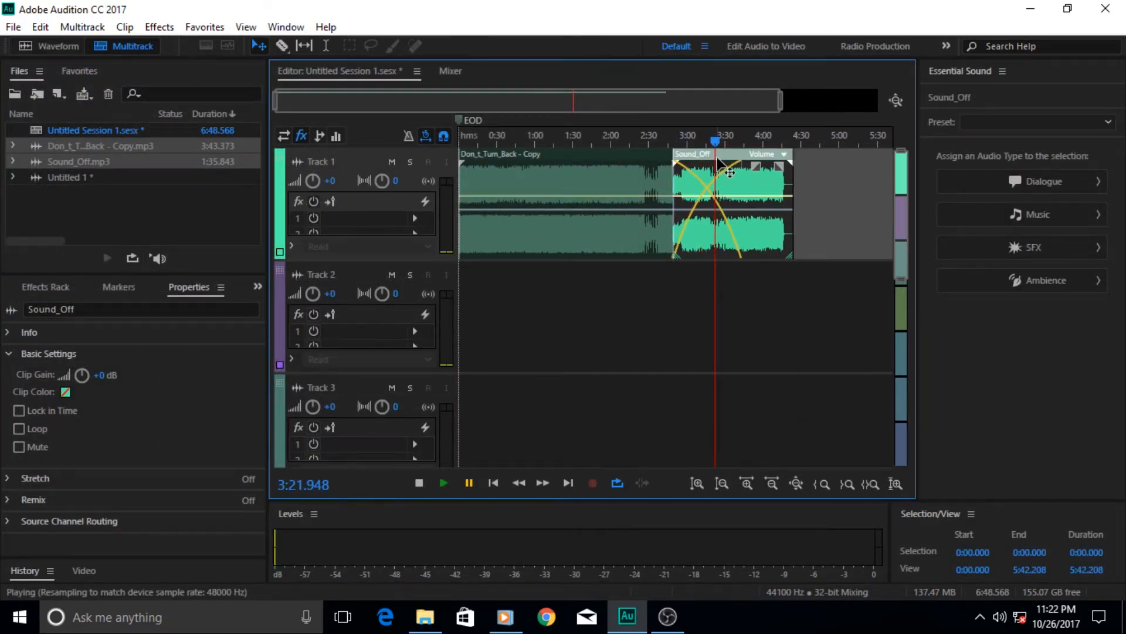
mouse_move(725, 255)
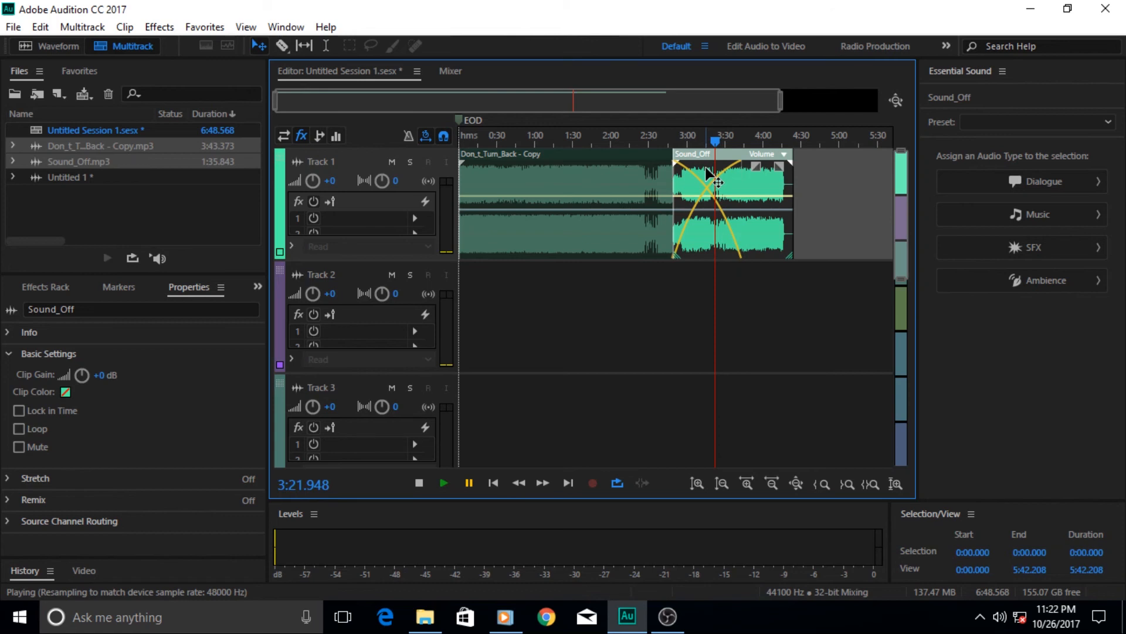
mouse_move(604, 391)
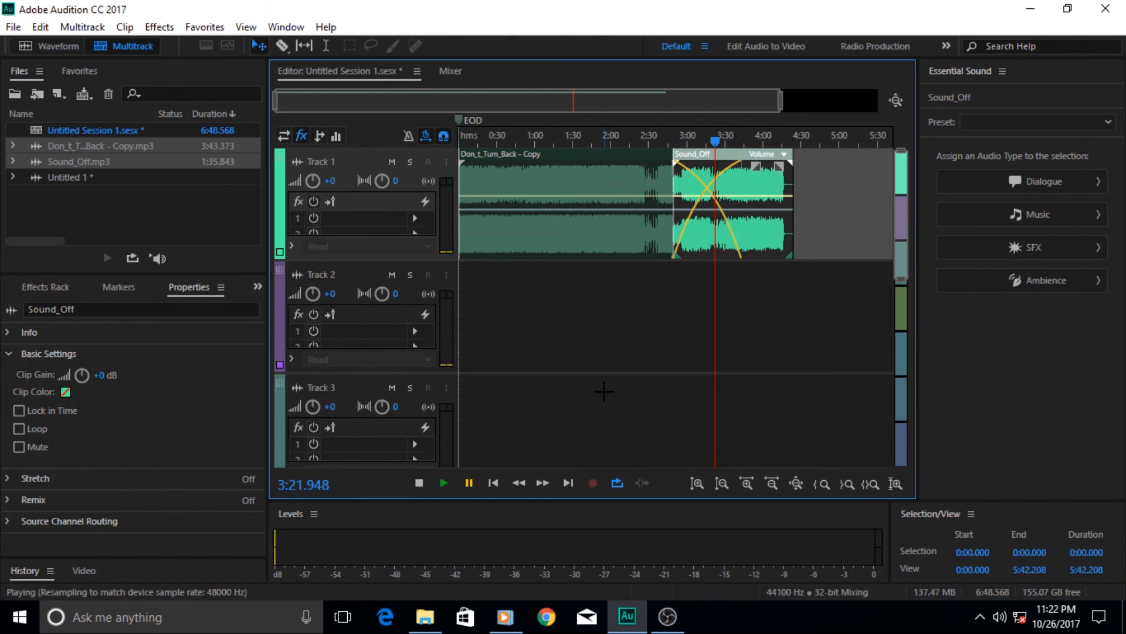
mouse_move(636, 443)
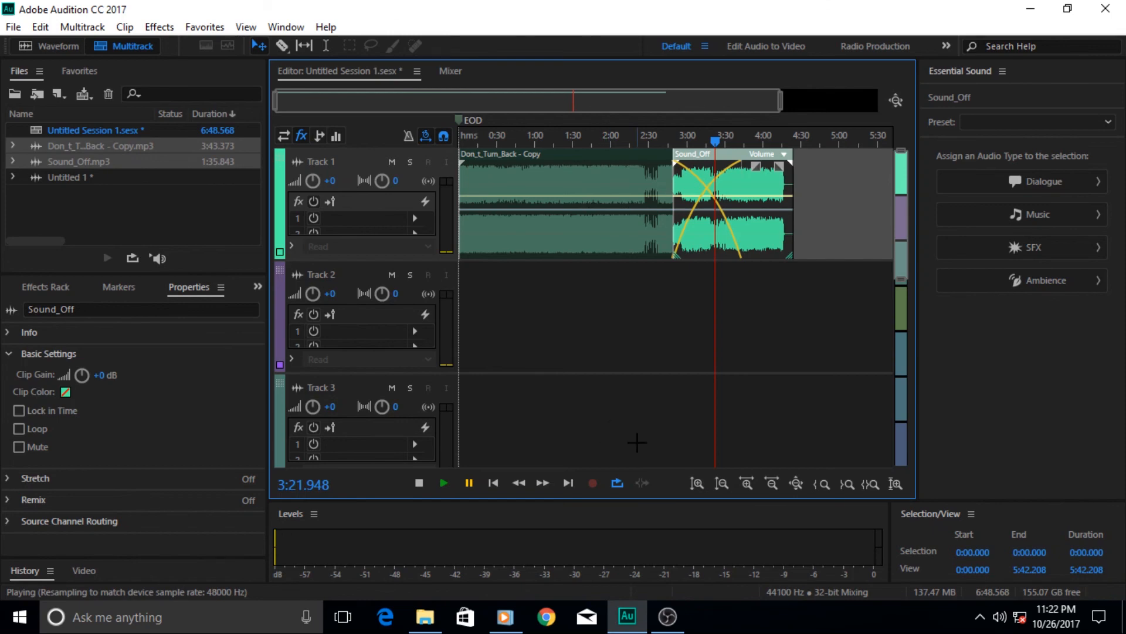